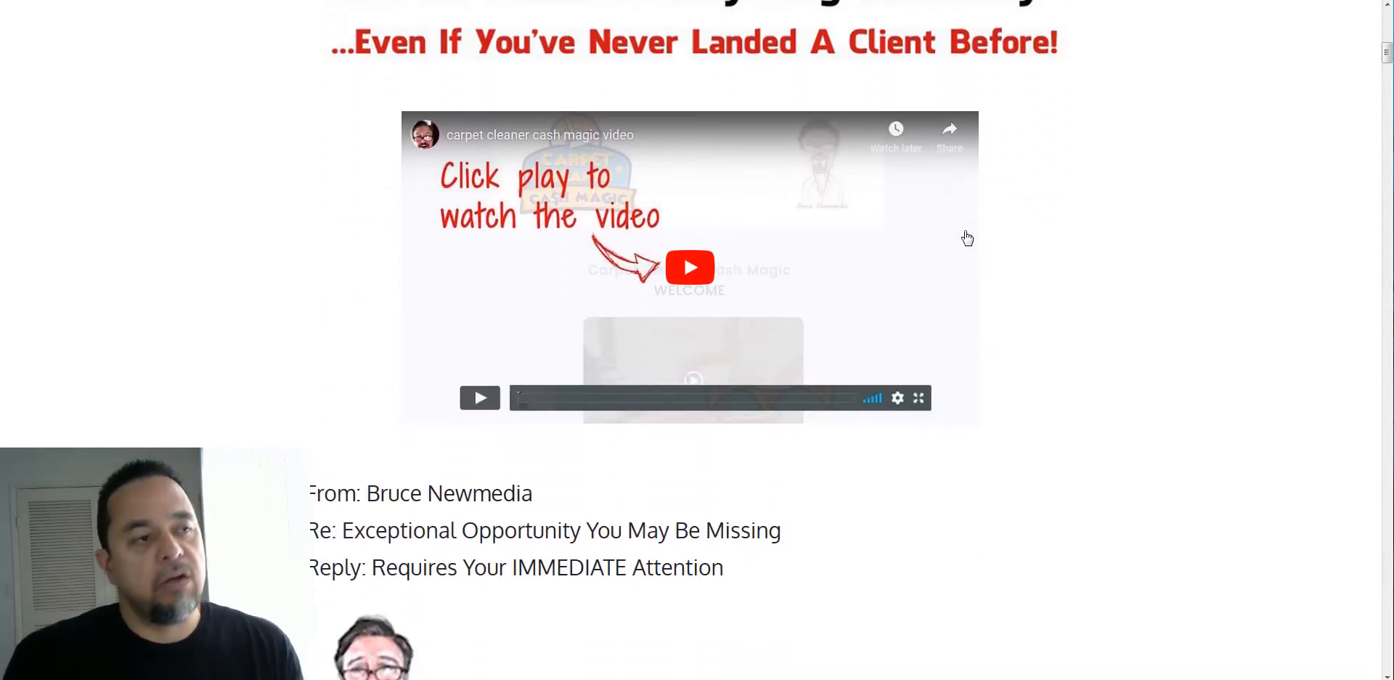
Scroll the members area down to the Carpet Cleaner Site and Consultant Lead Gen Site downloads.
scroll("down", 3)
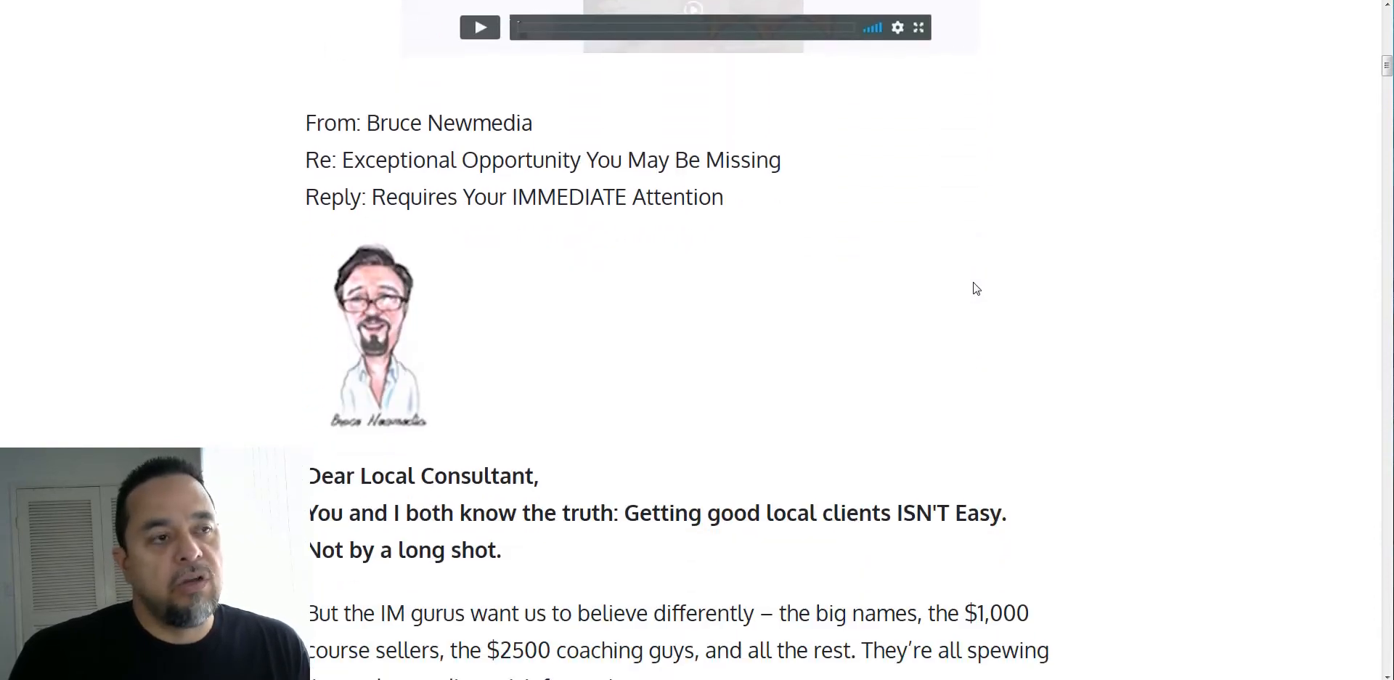
scroll("down", 3)
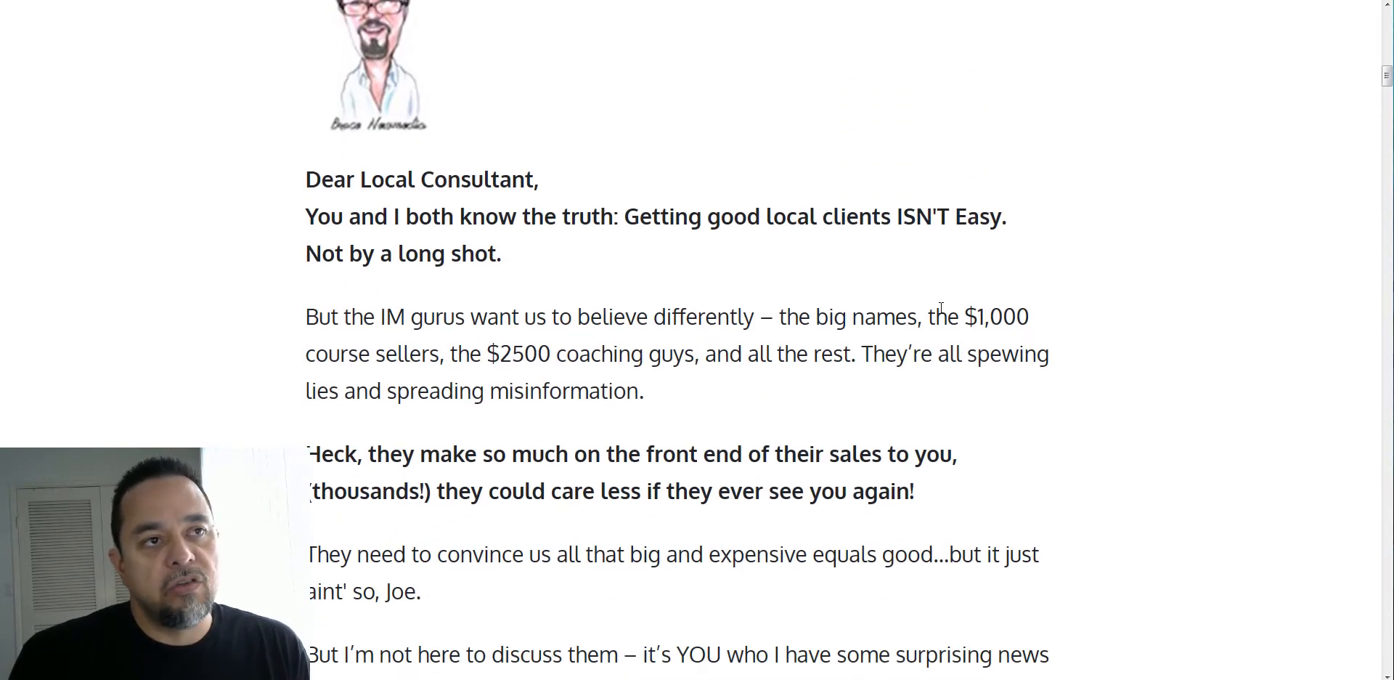
scroll("down", 3)
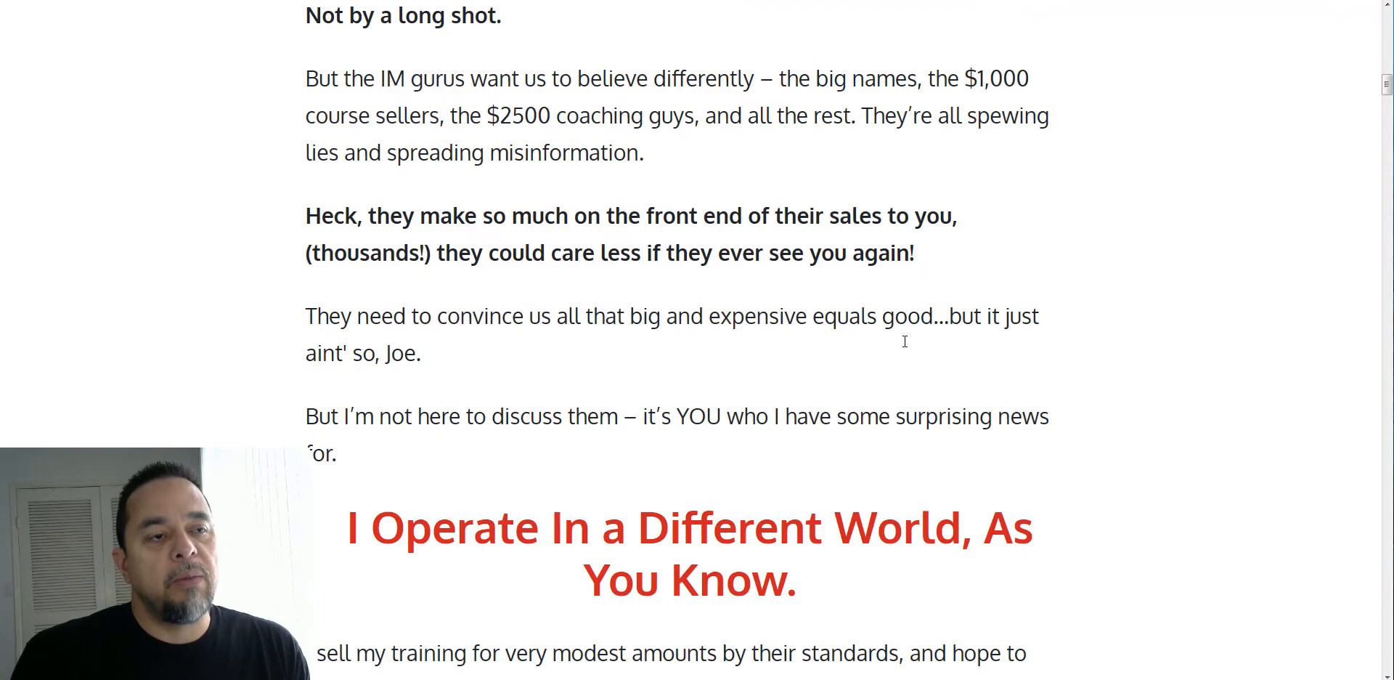
scroll("down", 3)
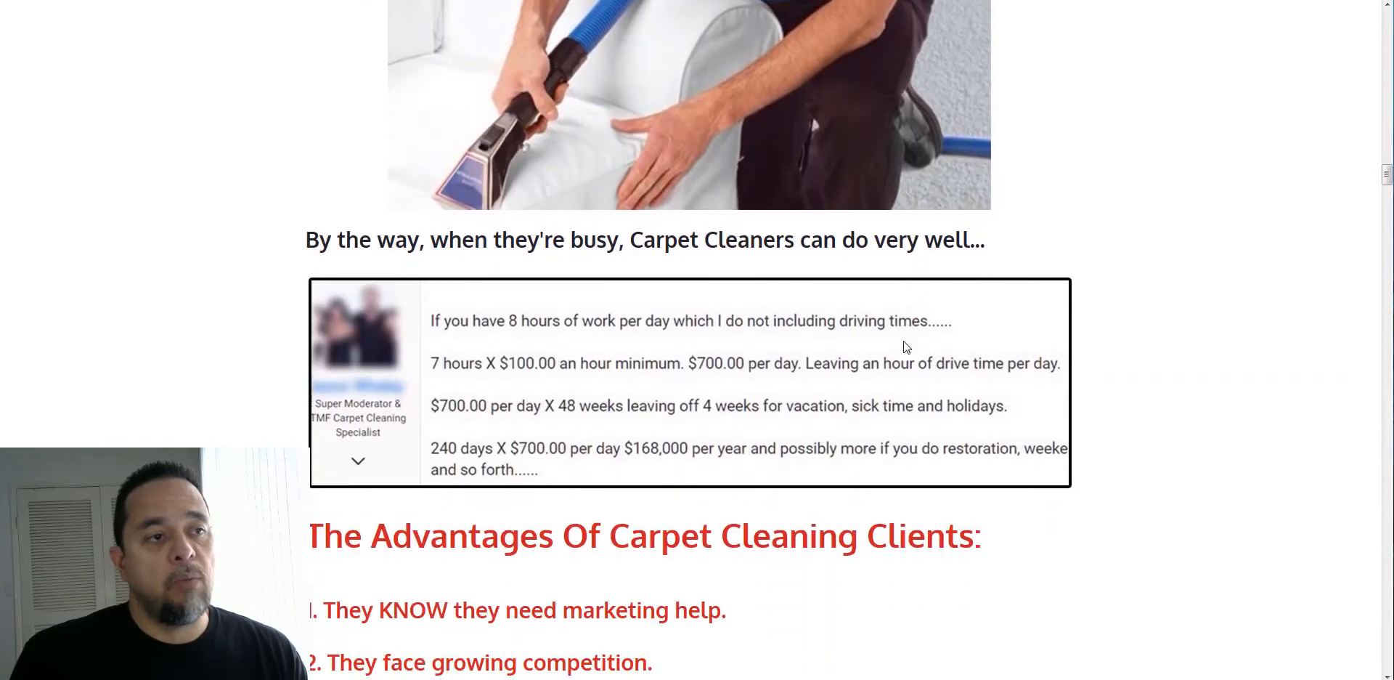
scroll("down", 3)
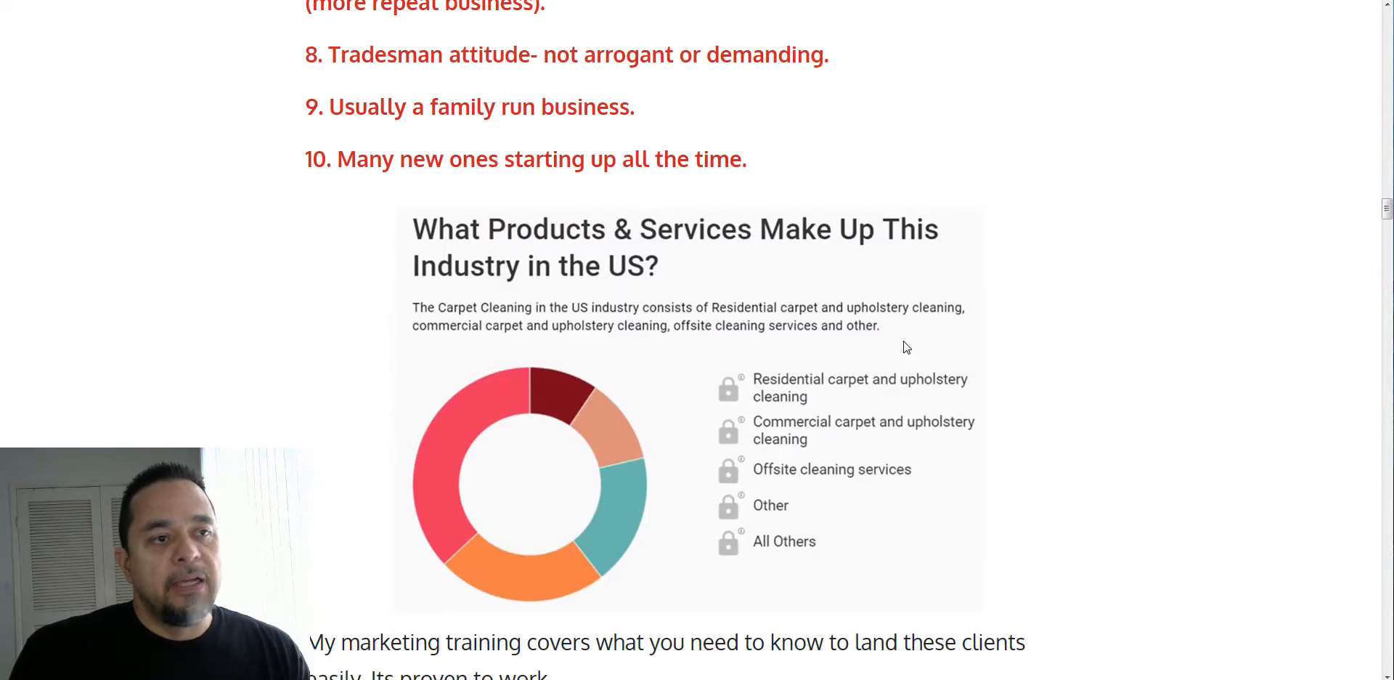
scroll("down", 3)
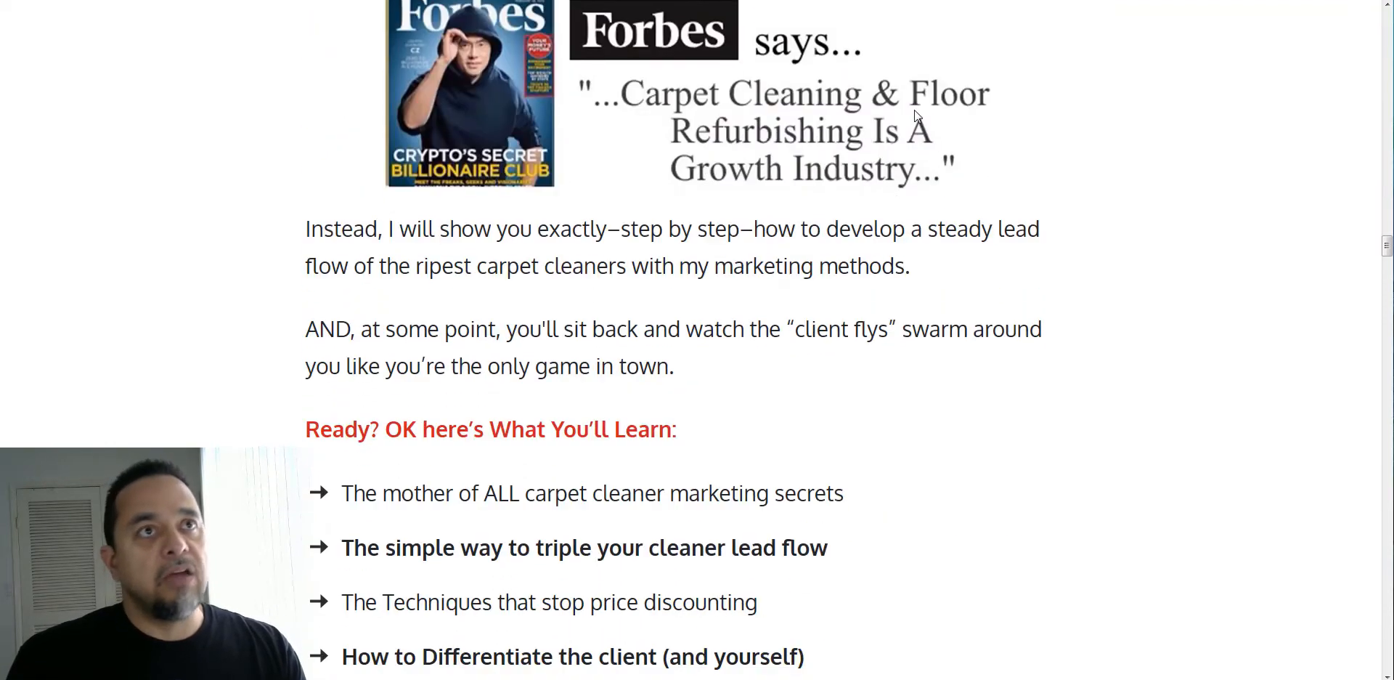
scroll("down", 3)
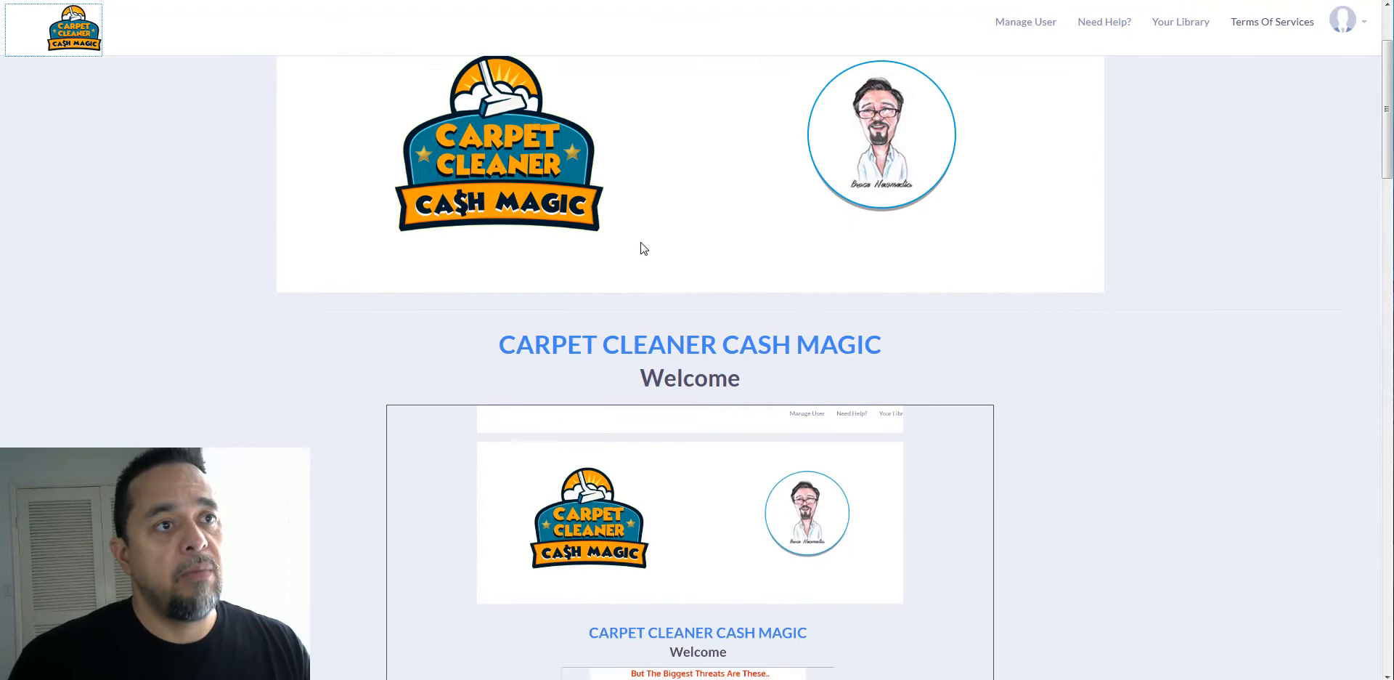
scroll("down", 3)
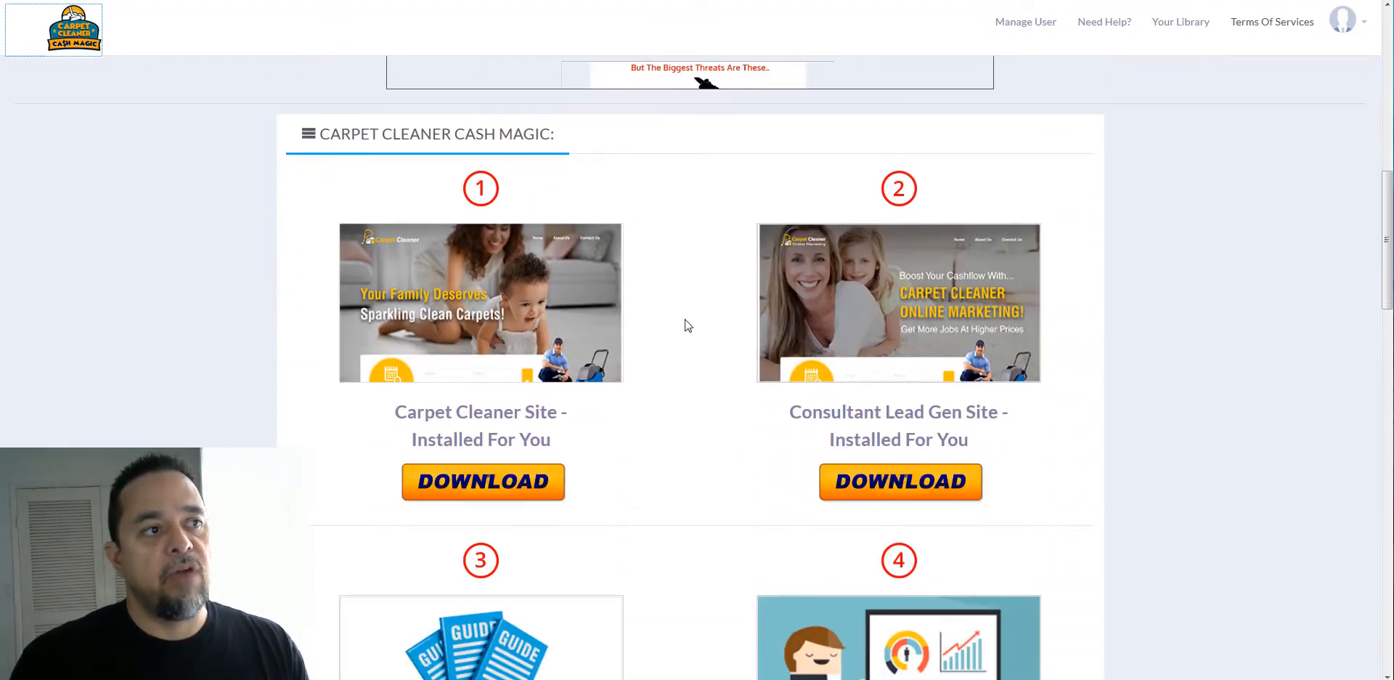
scroll("down", 3)
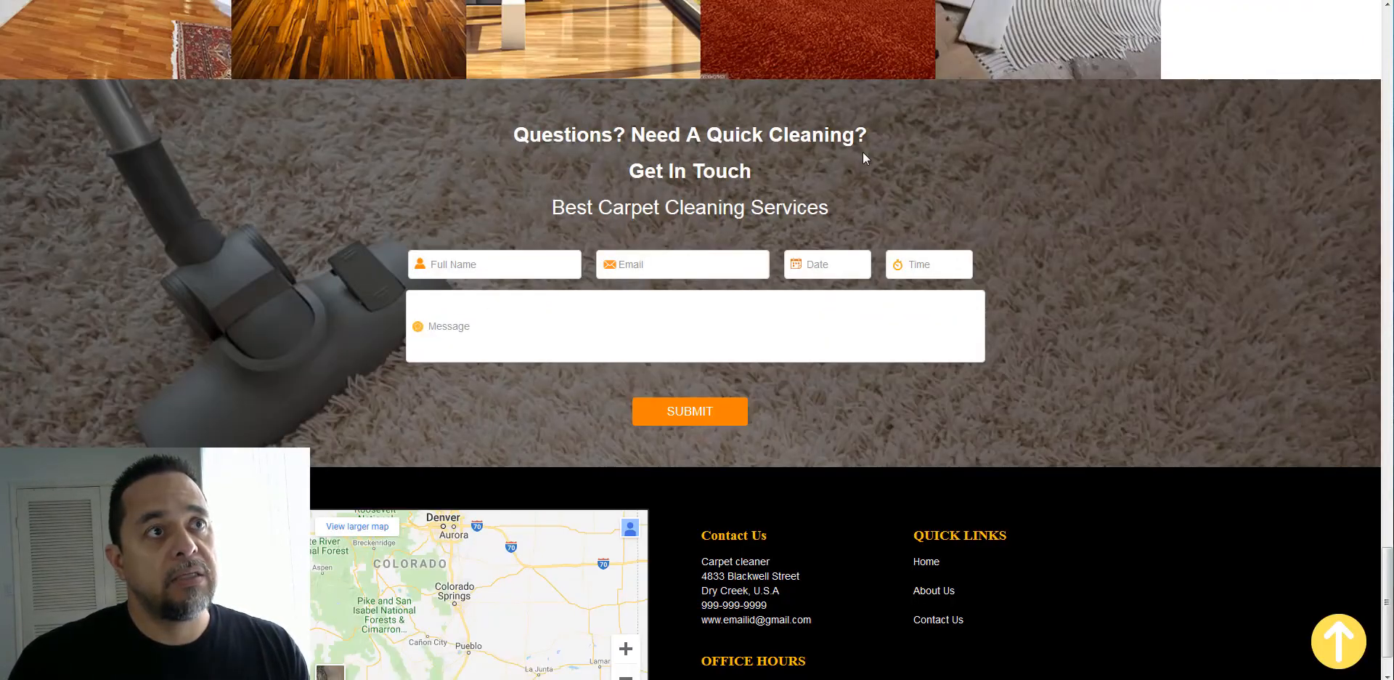
Scroll the carpet cleaning demo site back up from its contact form toward Our Services.
scroll("up", 3)
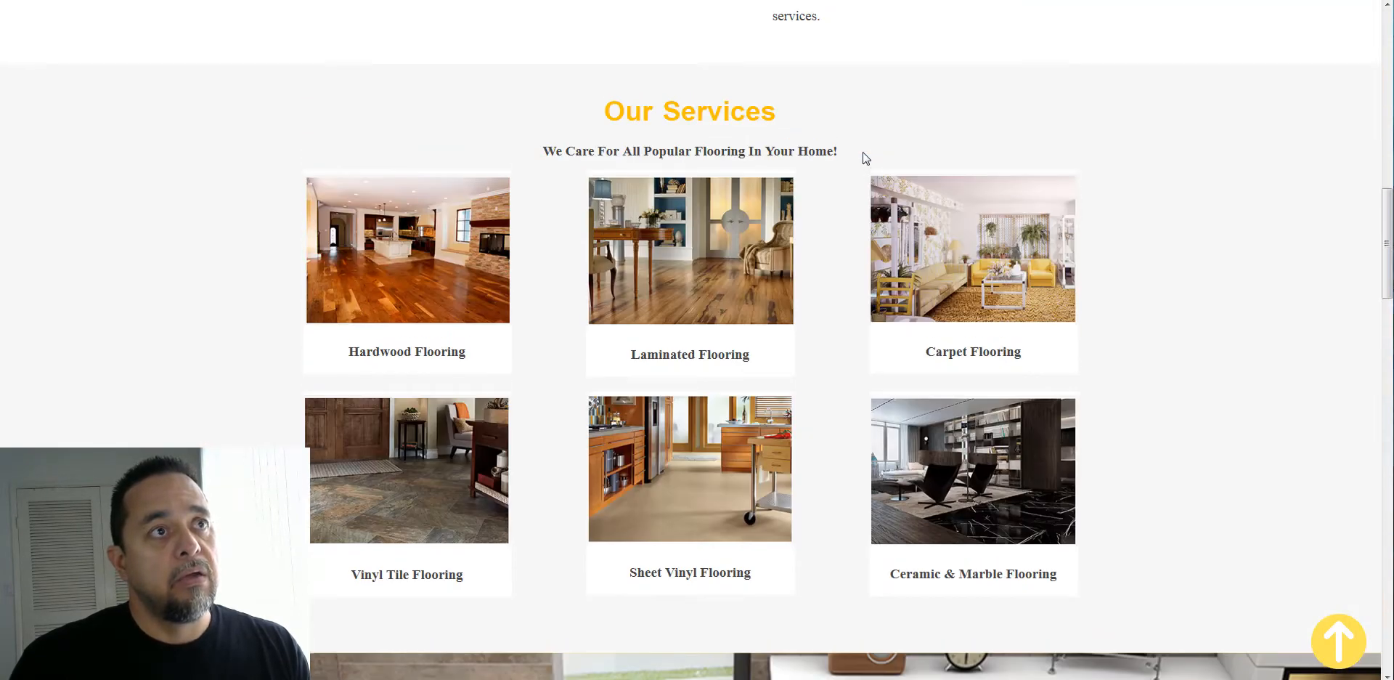
scroll("up", 3)
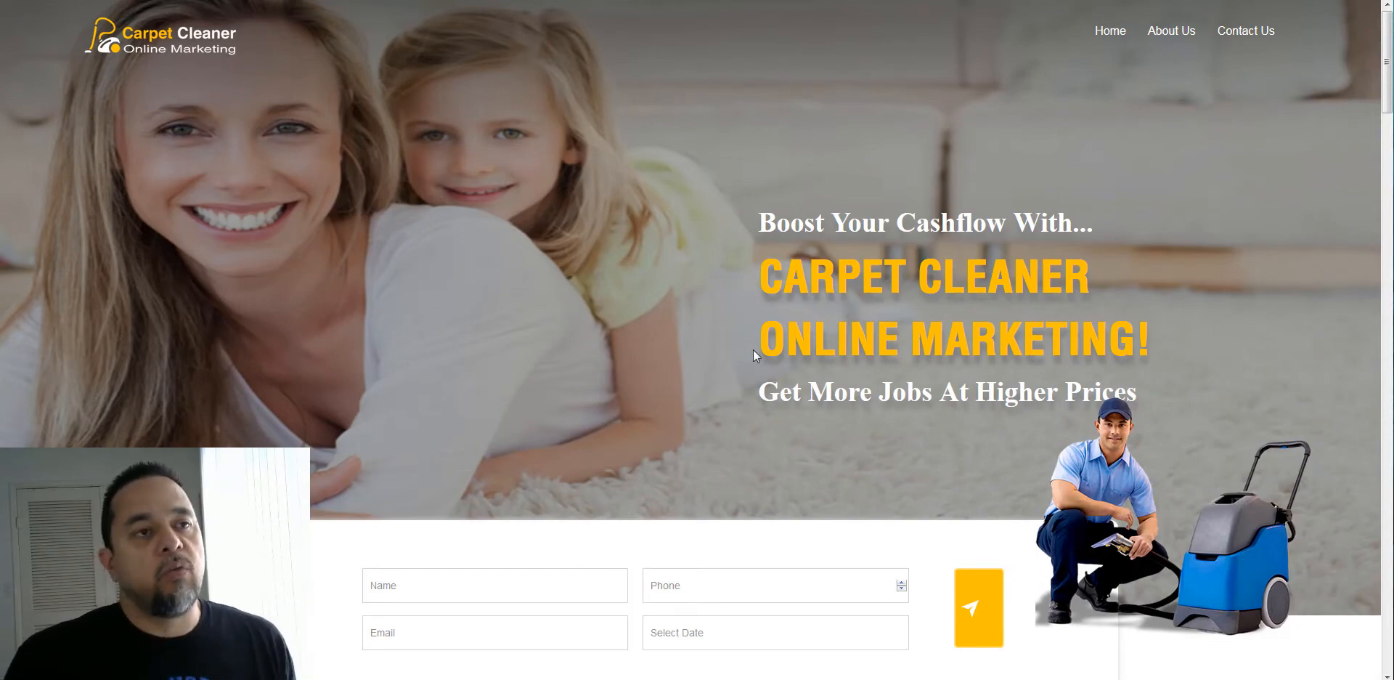
Scroll the Consultant demo site through its marketing services and consult offer.
scroll("down", 3)
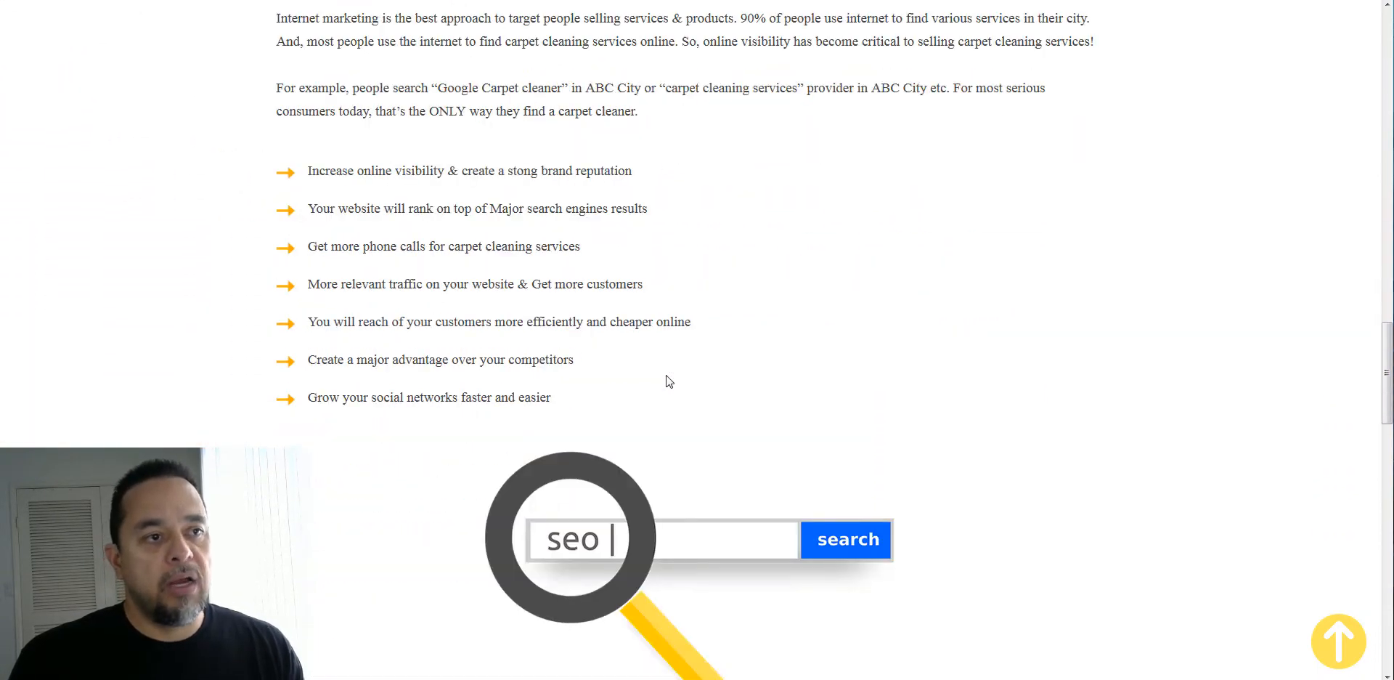
scroll("down", 3)
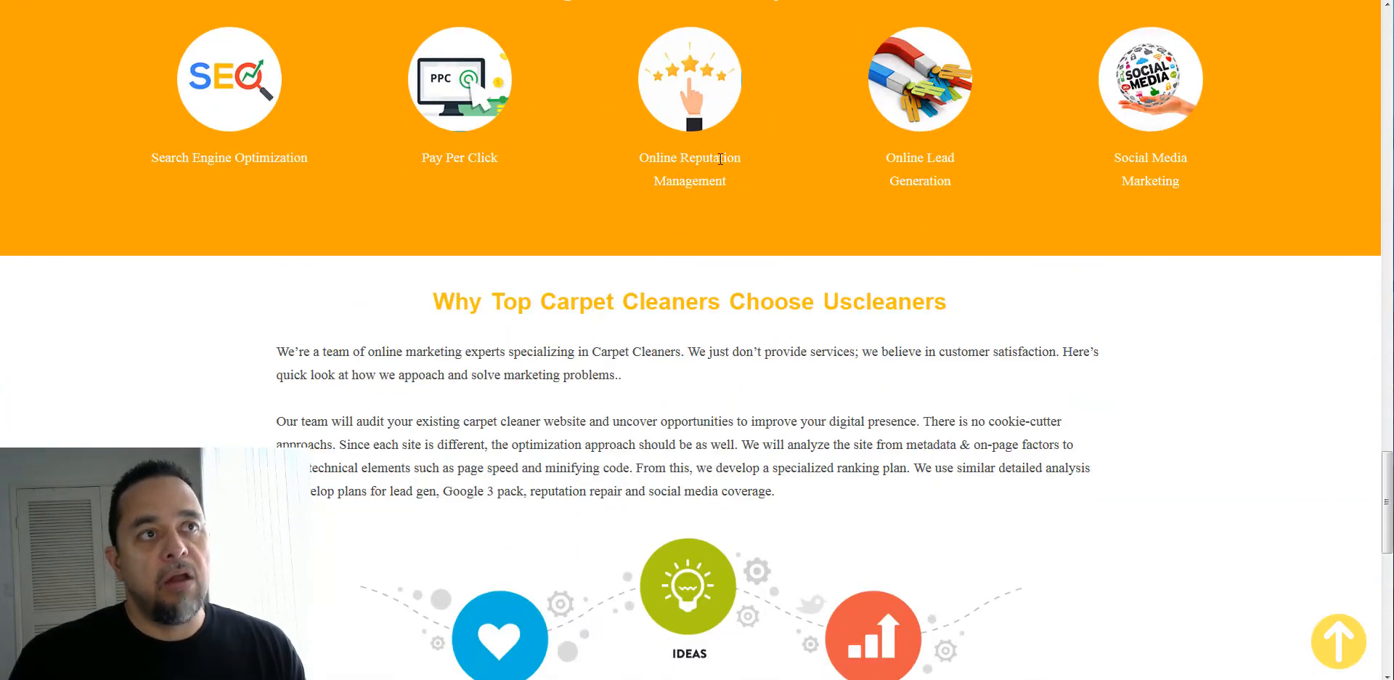
mouse_move(745, 281)
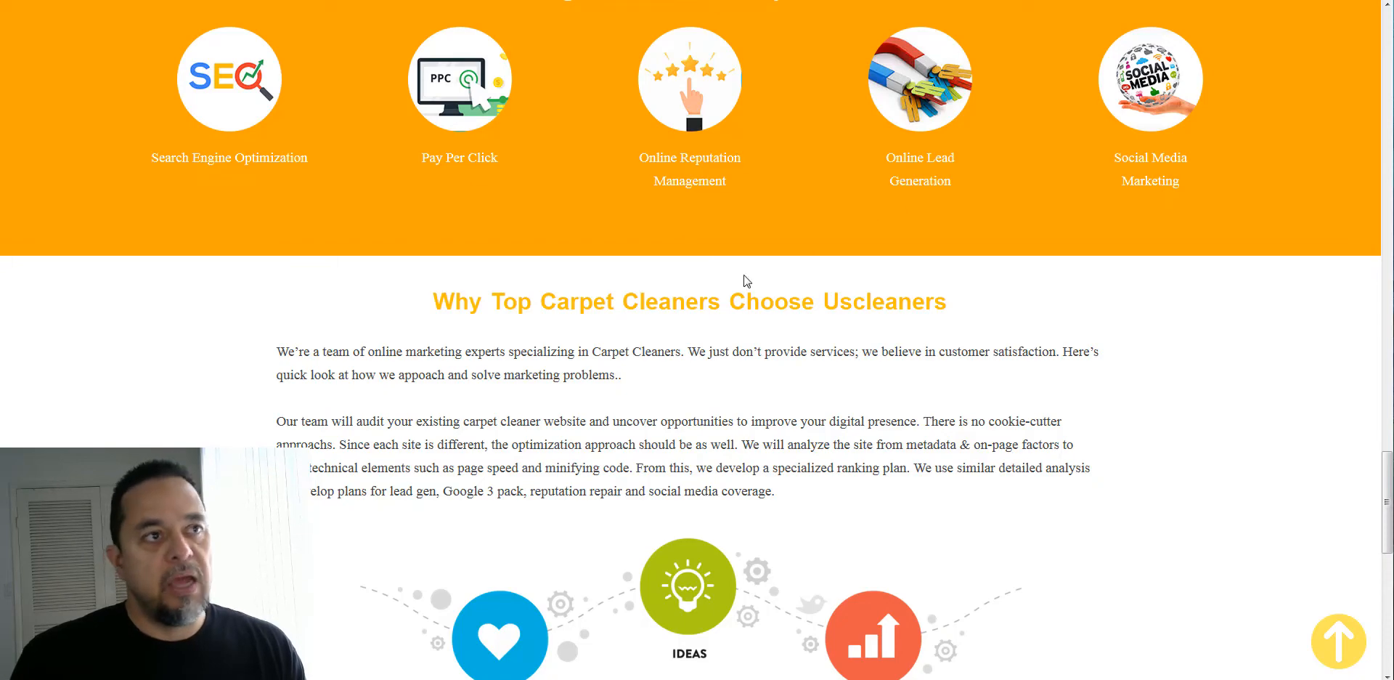
scroll("up", 3)
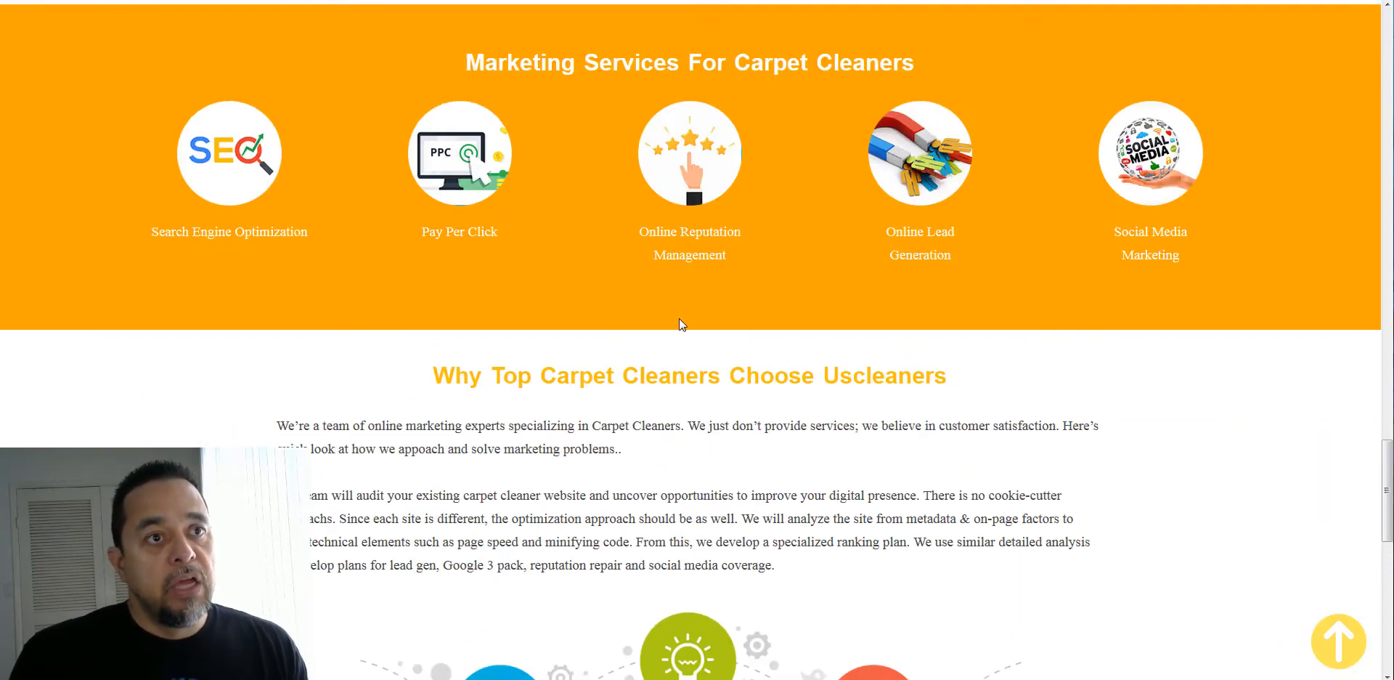
scroll("down", 3)
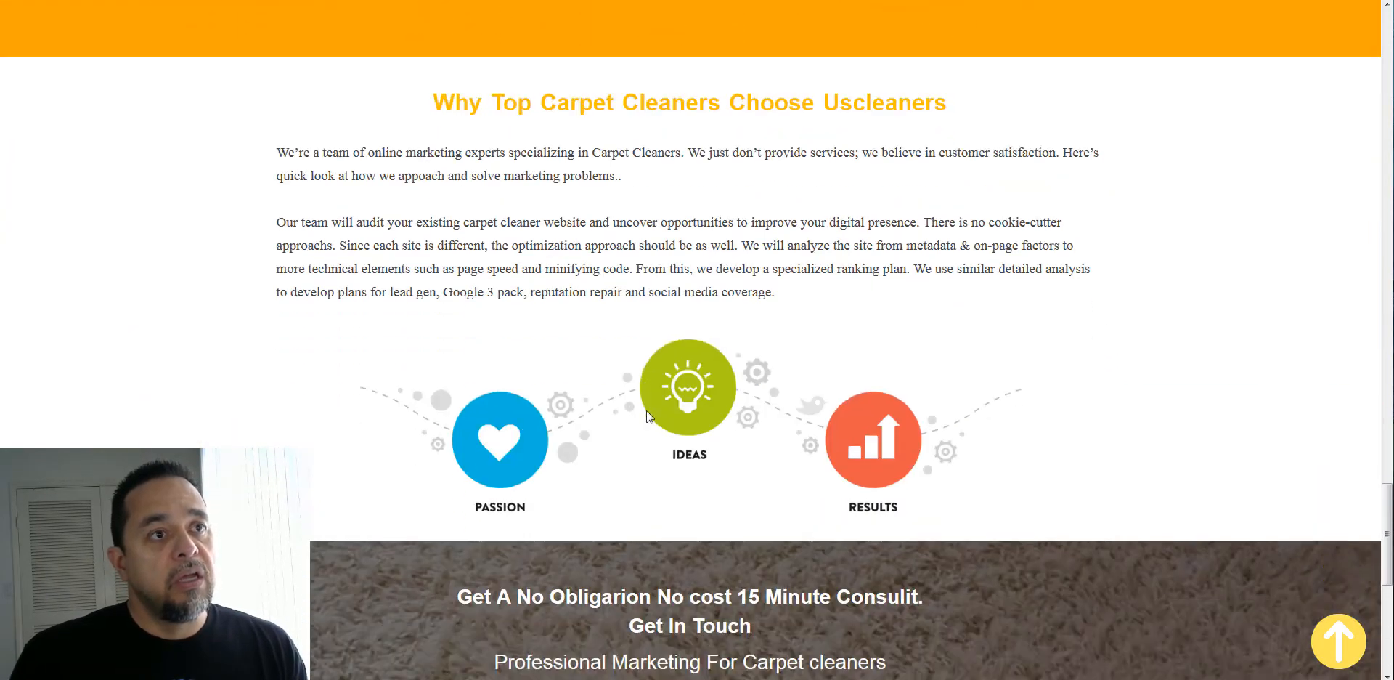
scroll("down", 3)
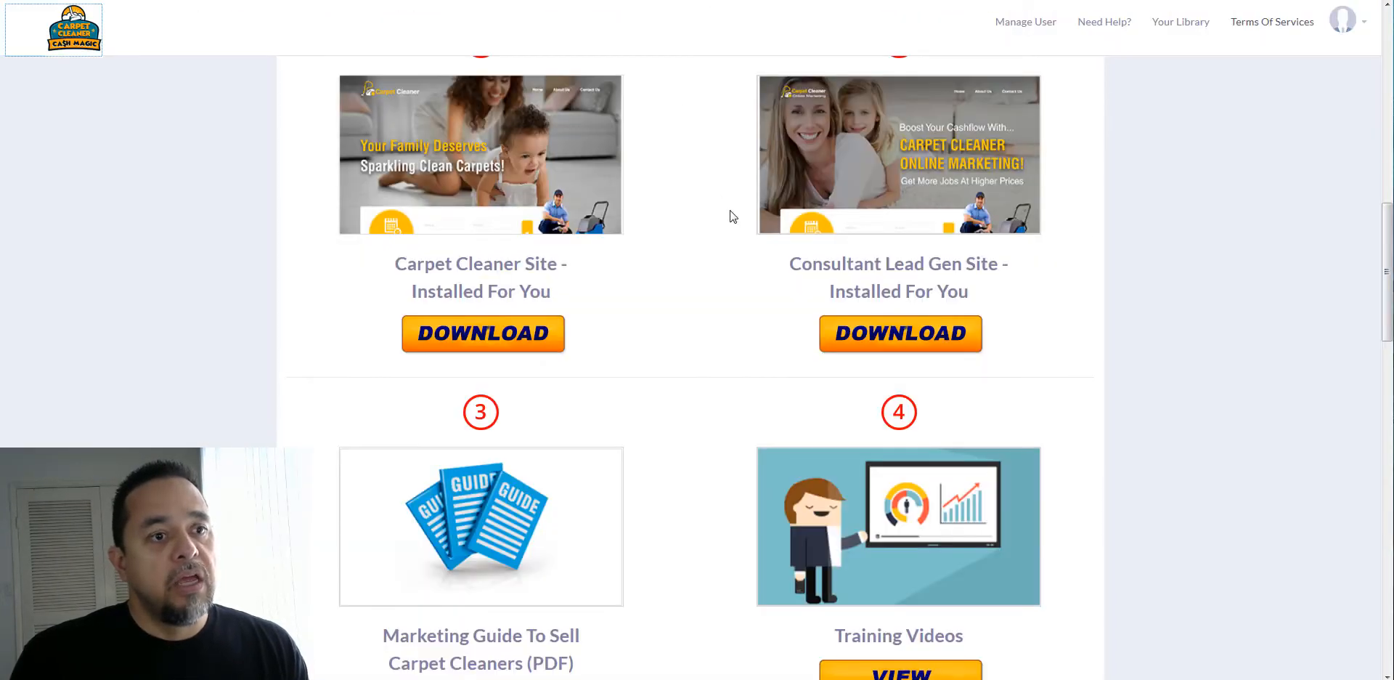
Scroll the members download list through items 3 to 10 and the upgrades banner.
scroll("down", 3)
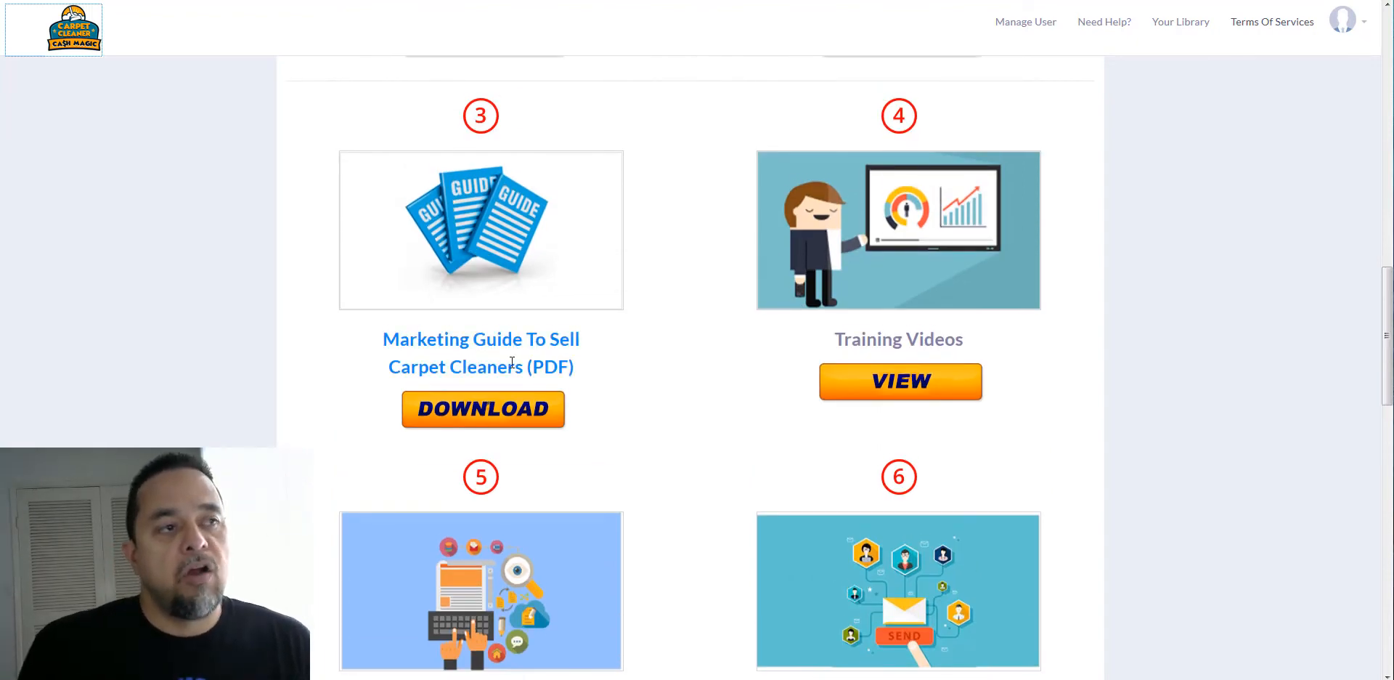
scroll("down", 3)
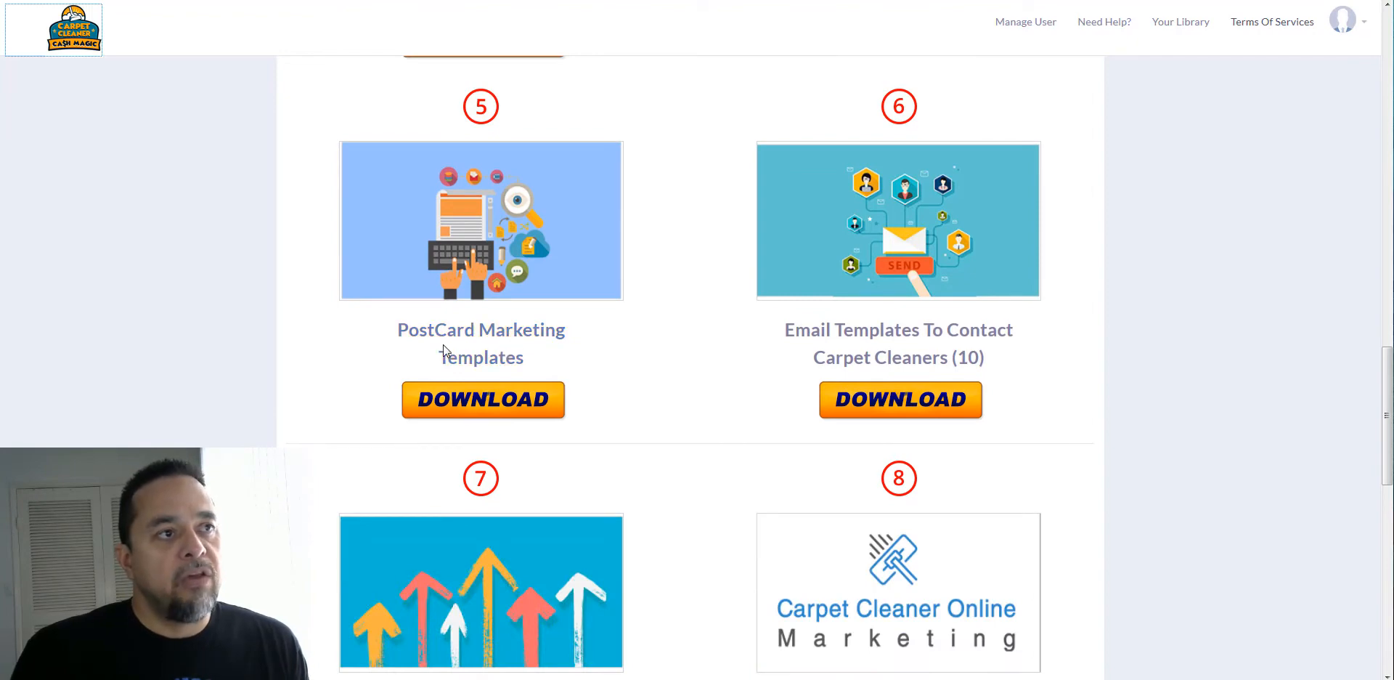
scroll("down", 3)
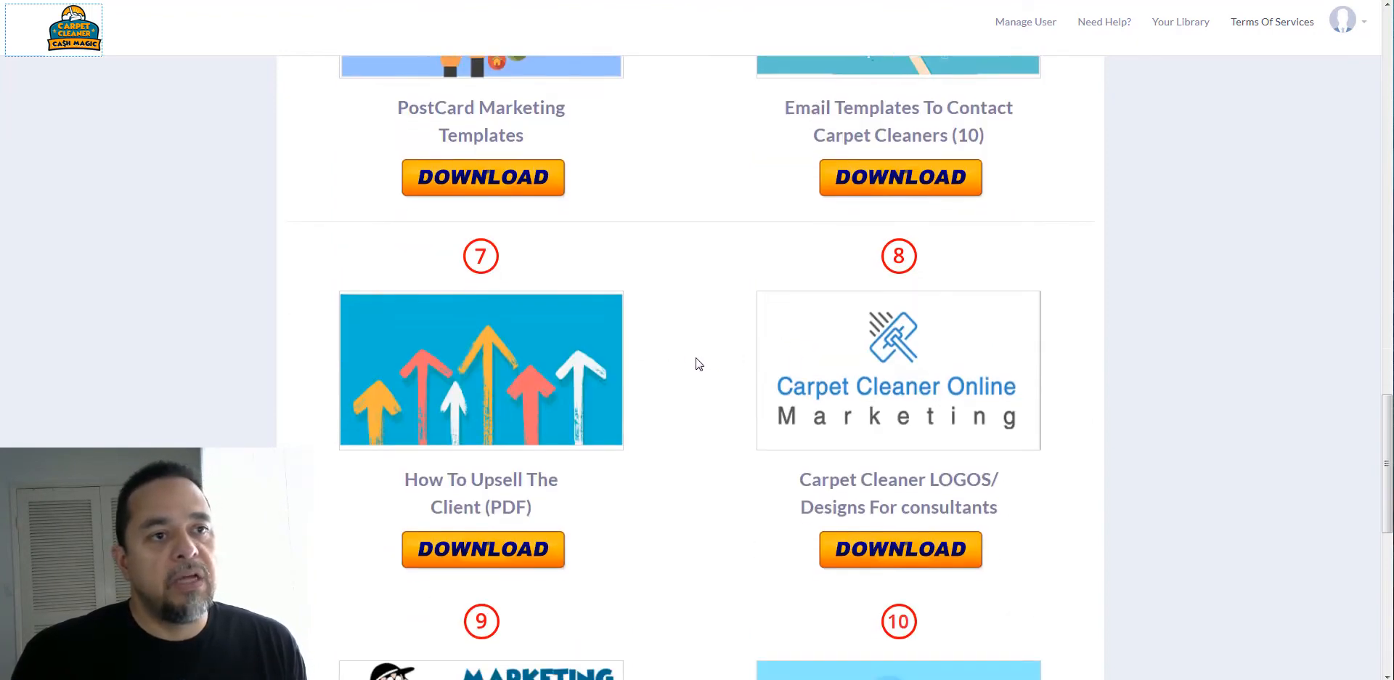
scroll("down", 3)
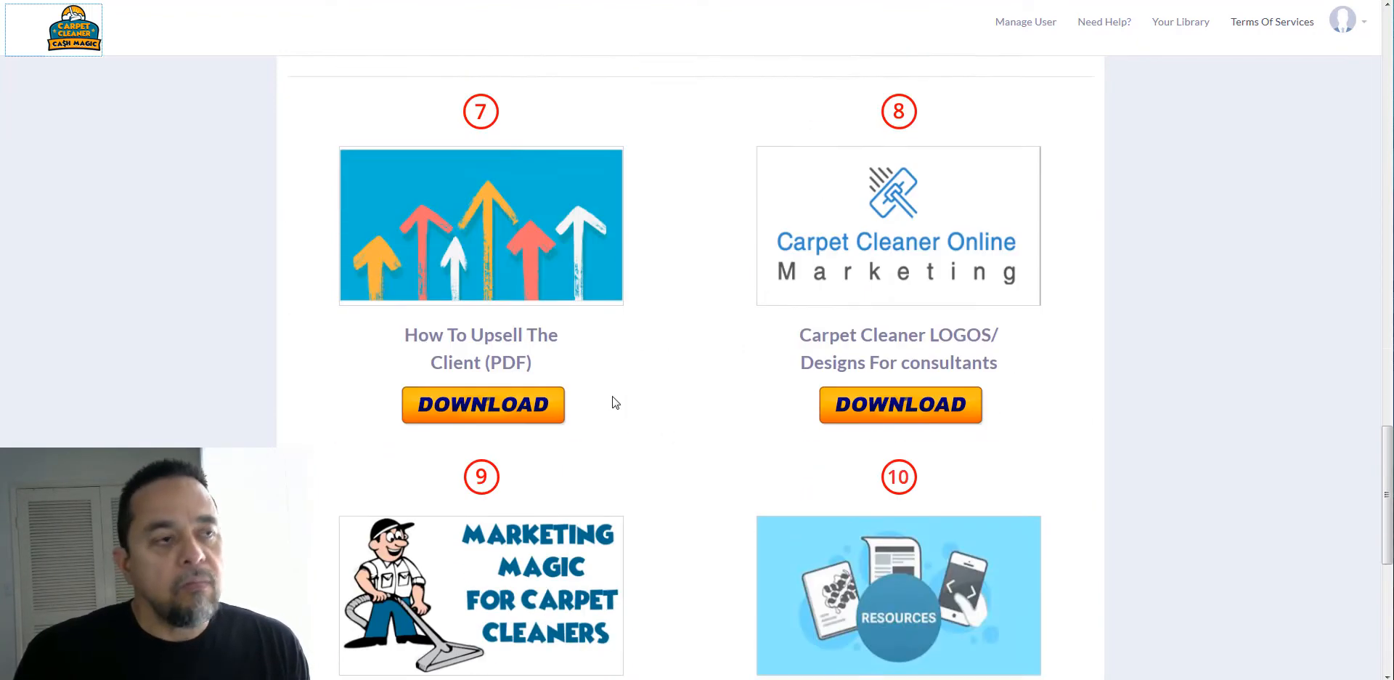
scroll("down", 3)
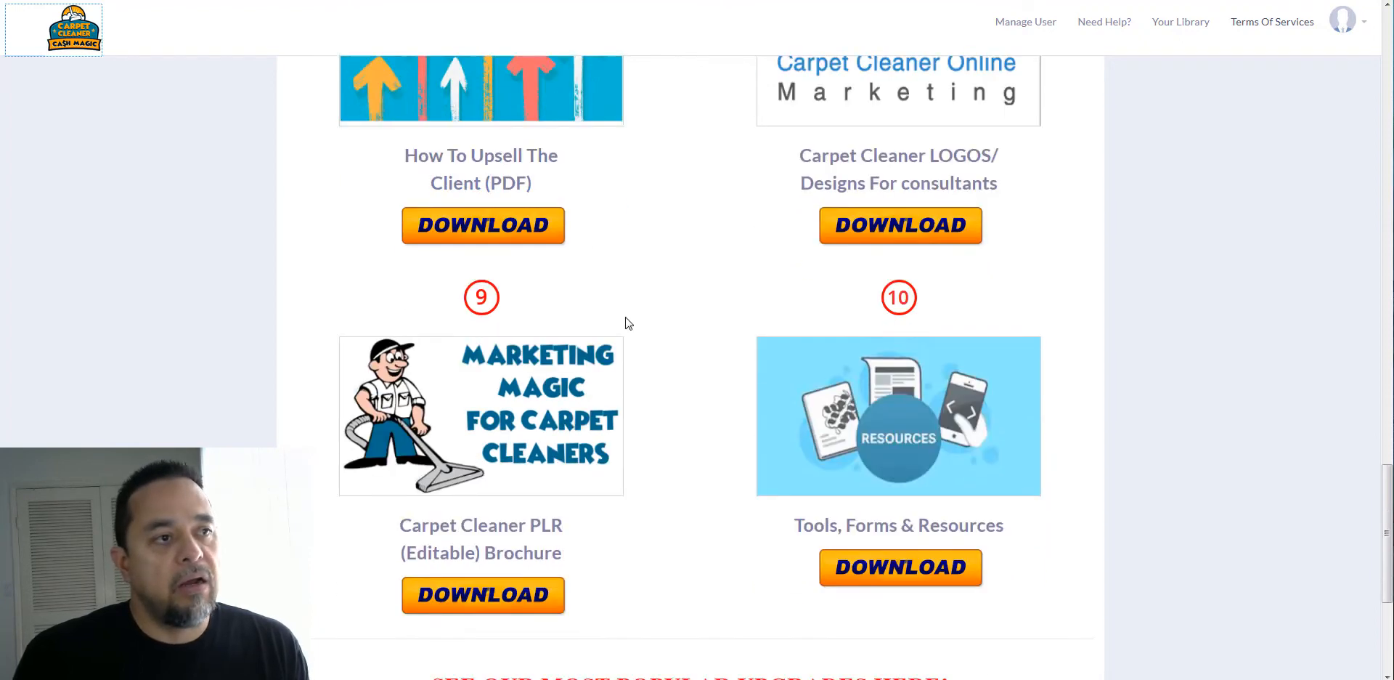
scroll("down", 3)
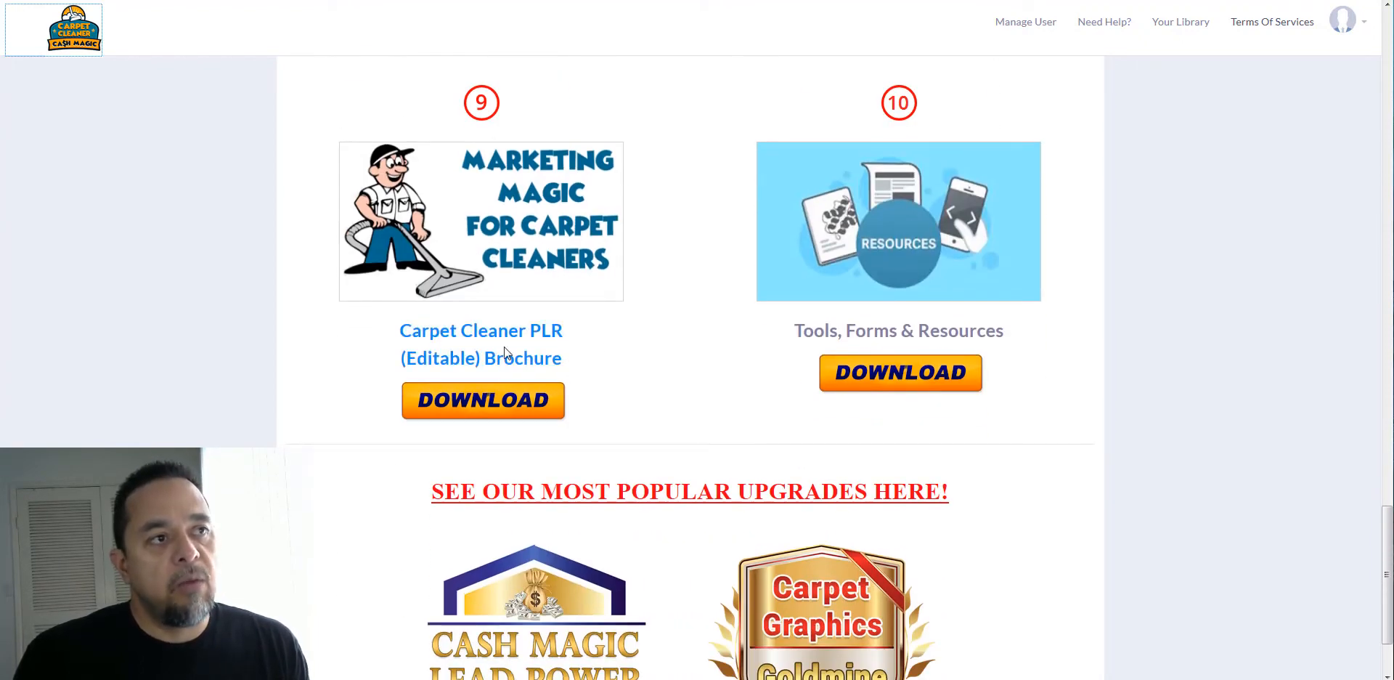
scroll("down", 3)
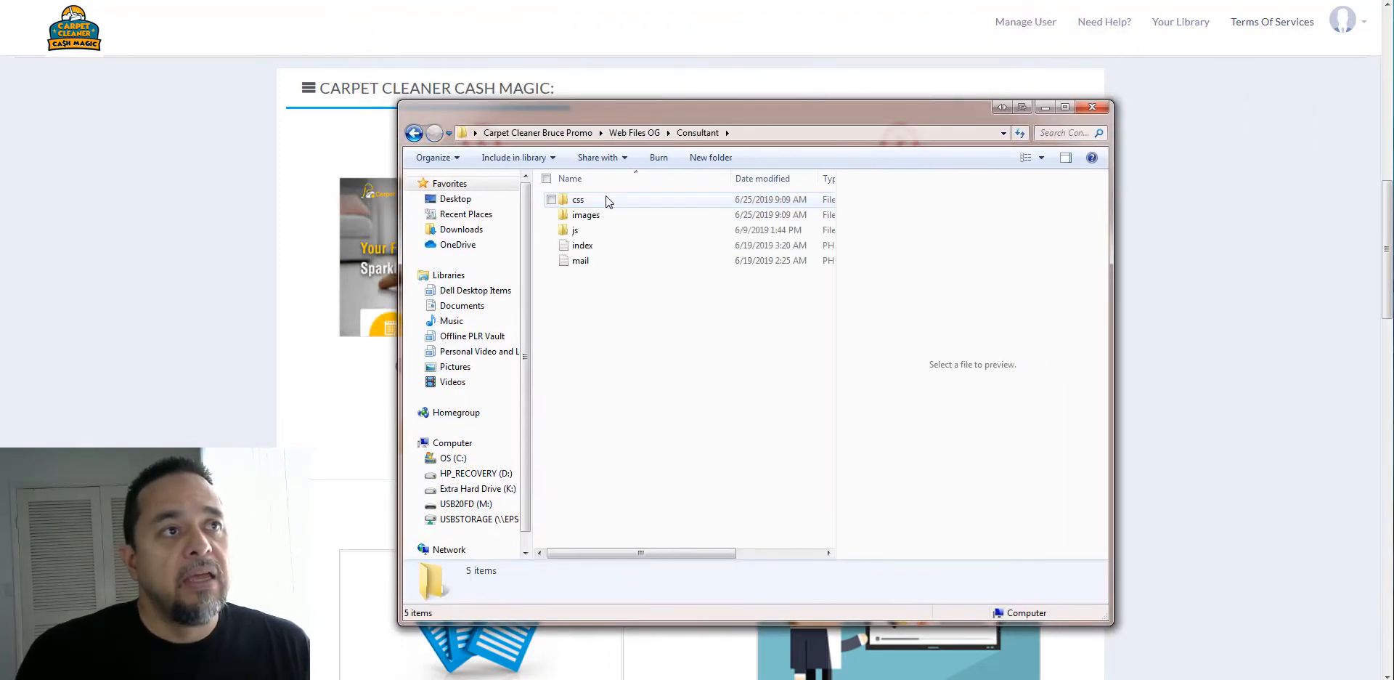
Open index.php from the Consultant folder in a text editor.
left_click(582, 245)
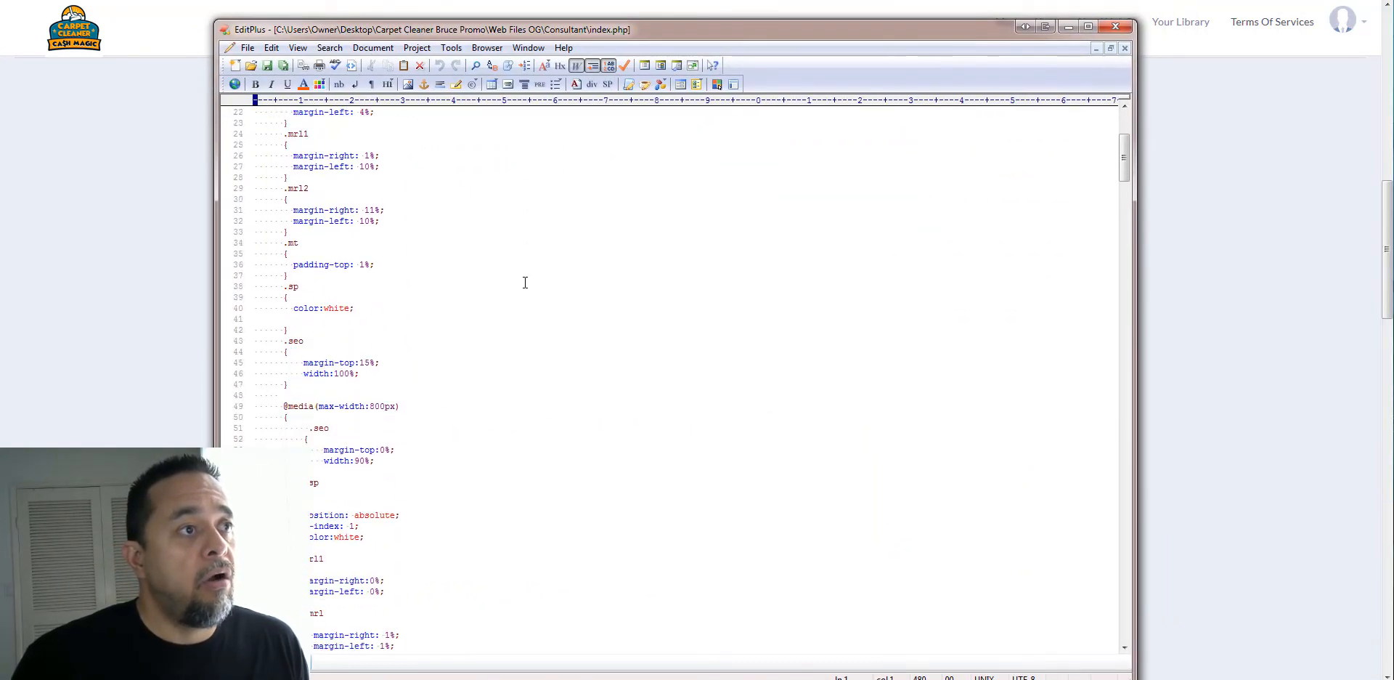
Scroll the index.php markup in EditPlus down to the footer contact details.
scroll("down", 3)
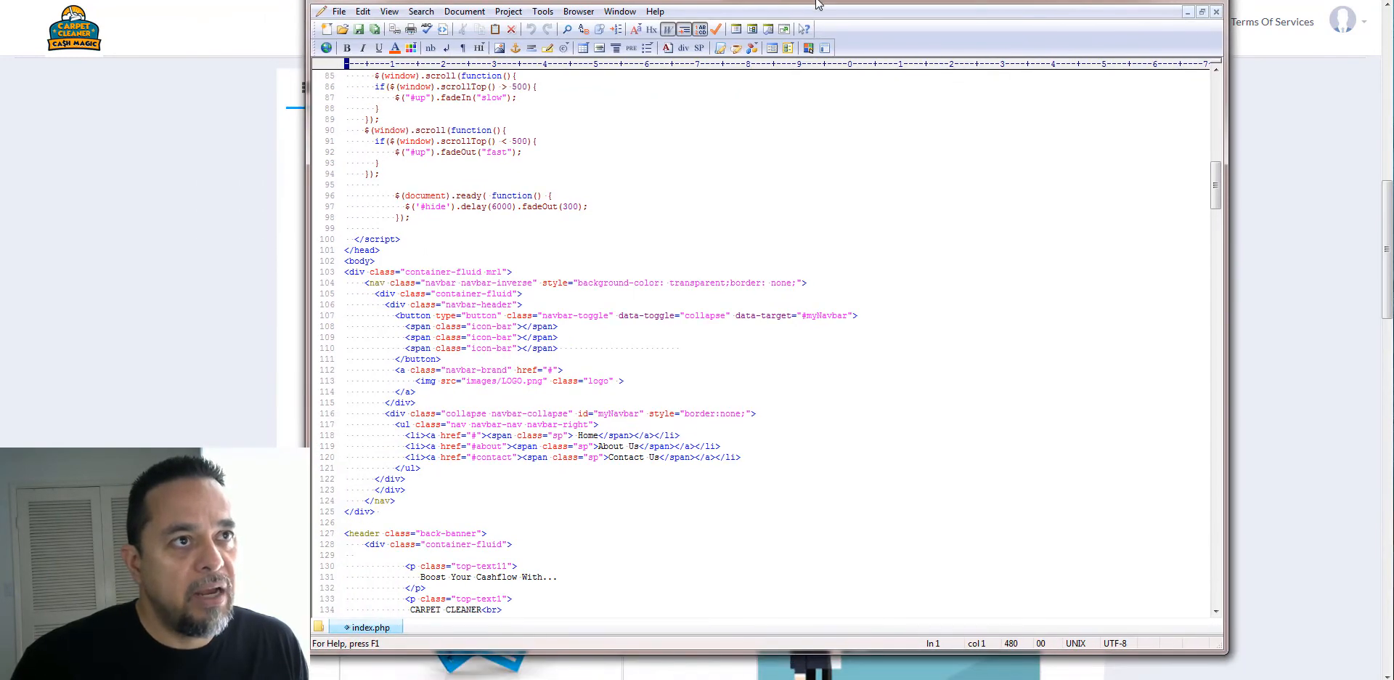
scroll("down", 3)
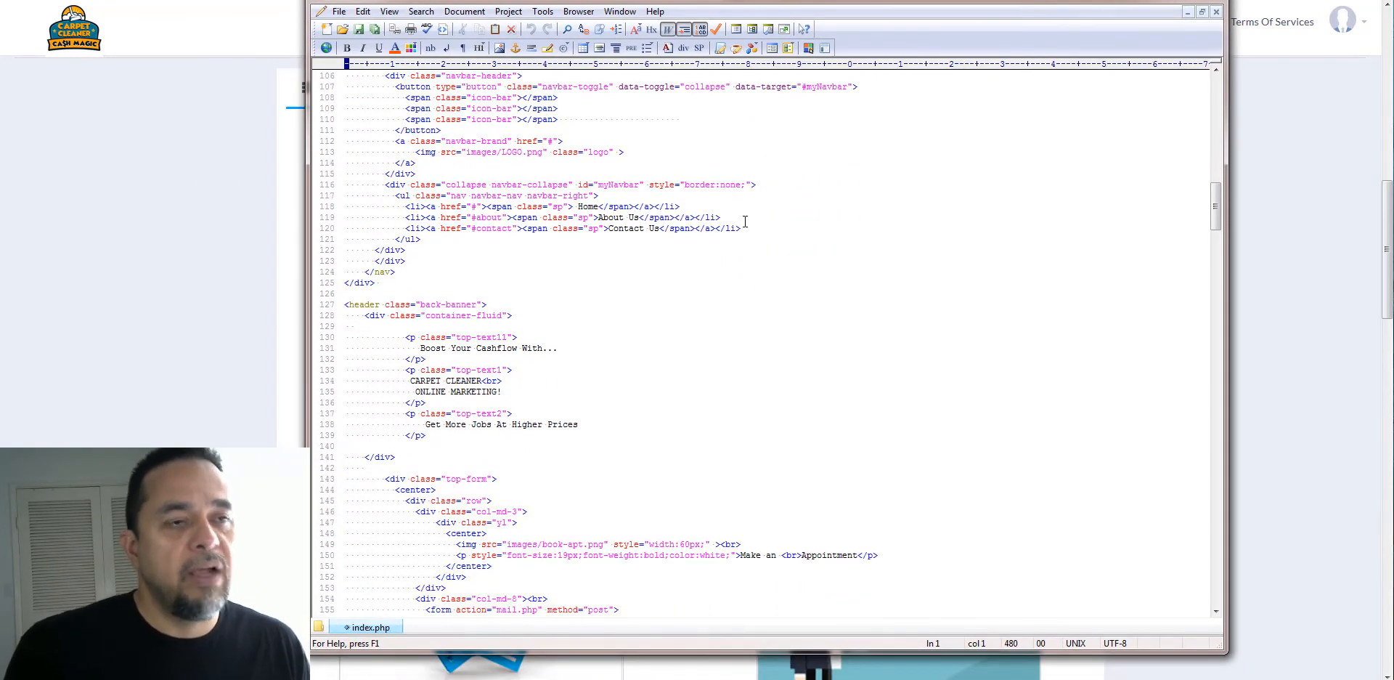
scroll("down", 3)
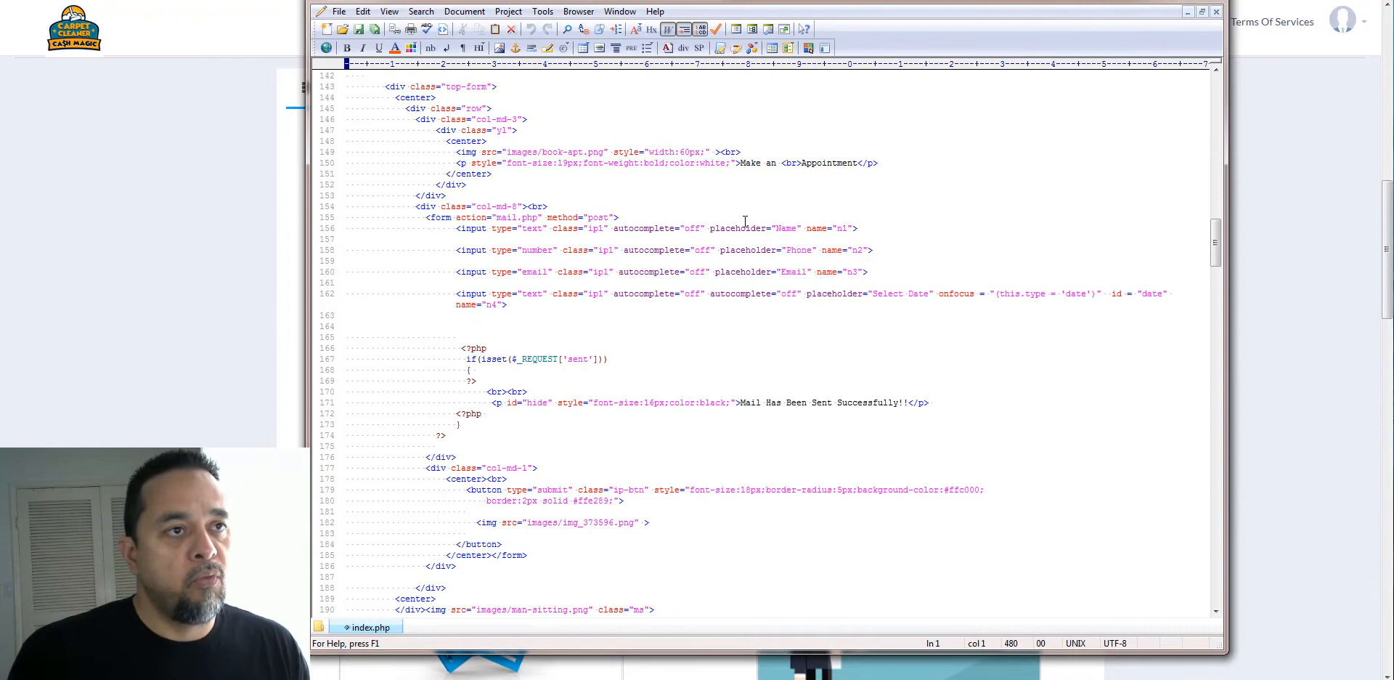
scroll("down", 3)
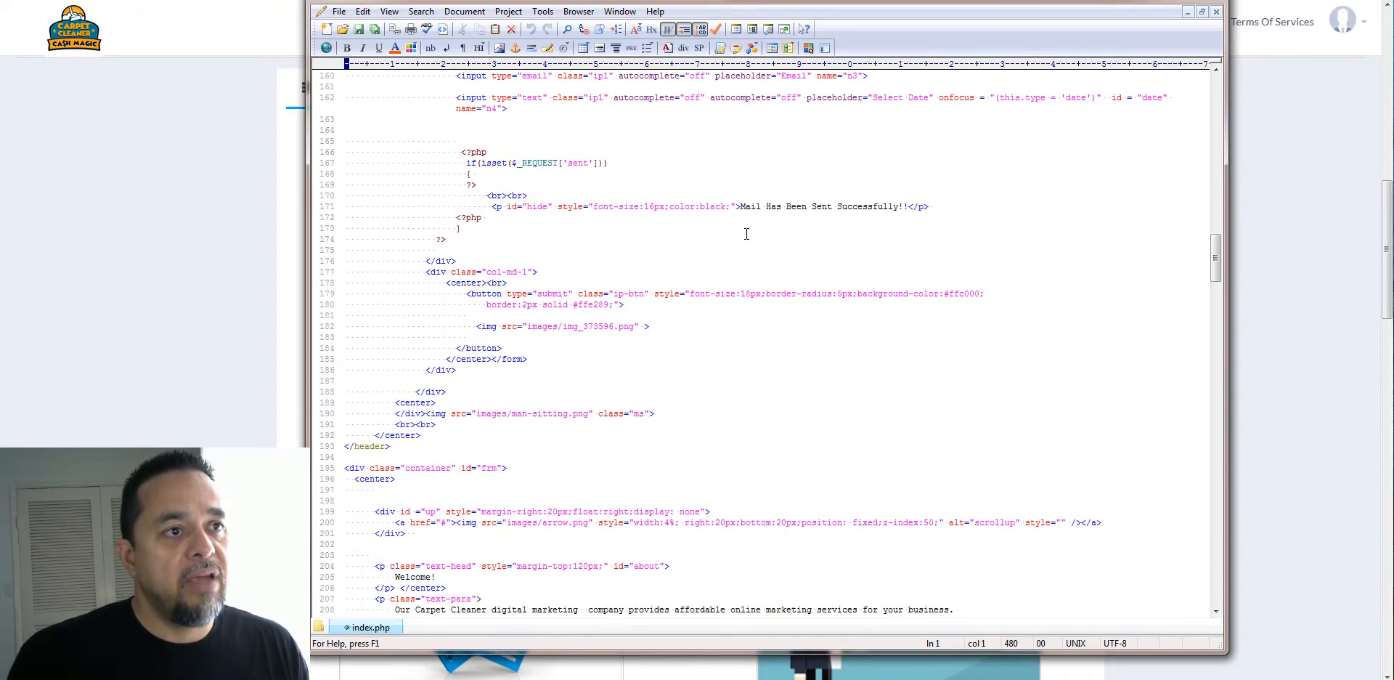
scroll("down", 3)
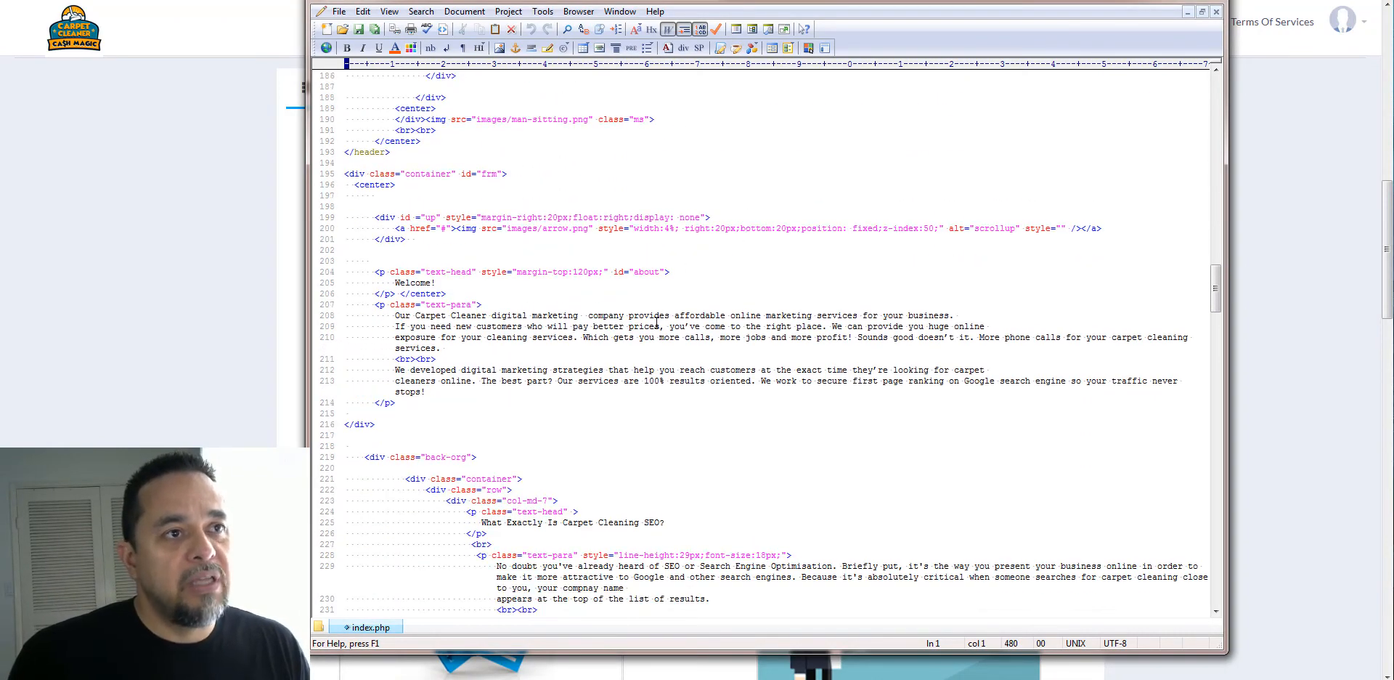
scroll("down", 3)
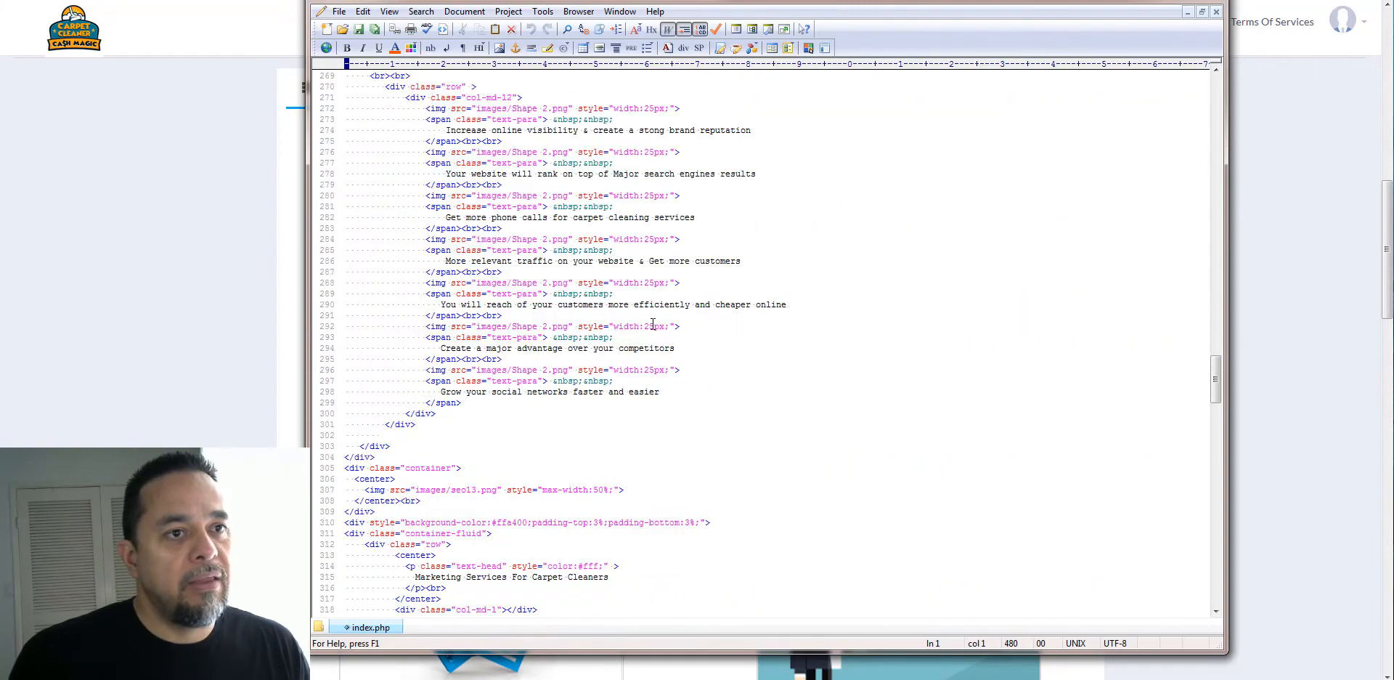
scroll("down", 3)
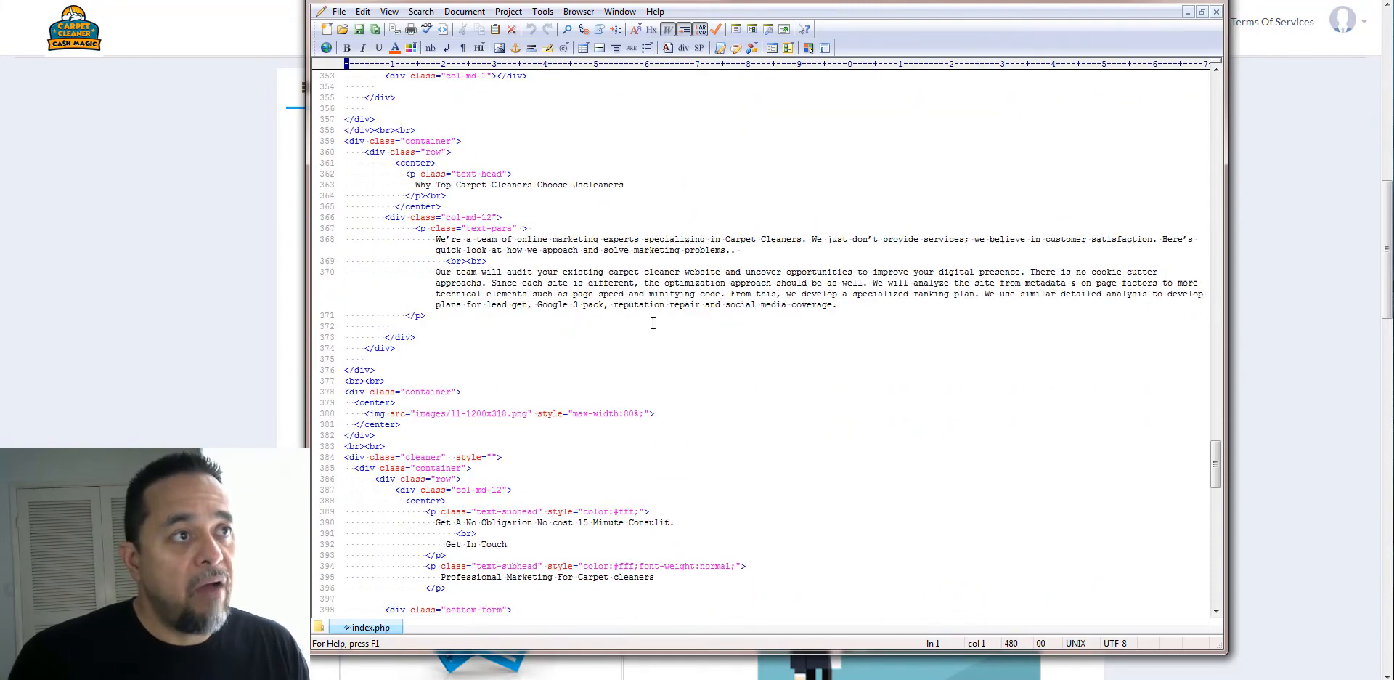
scroll("down", 3)
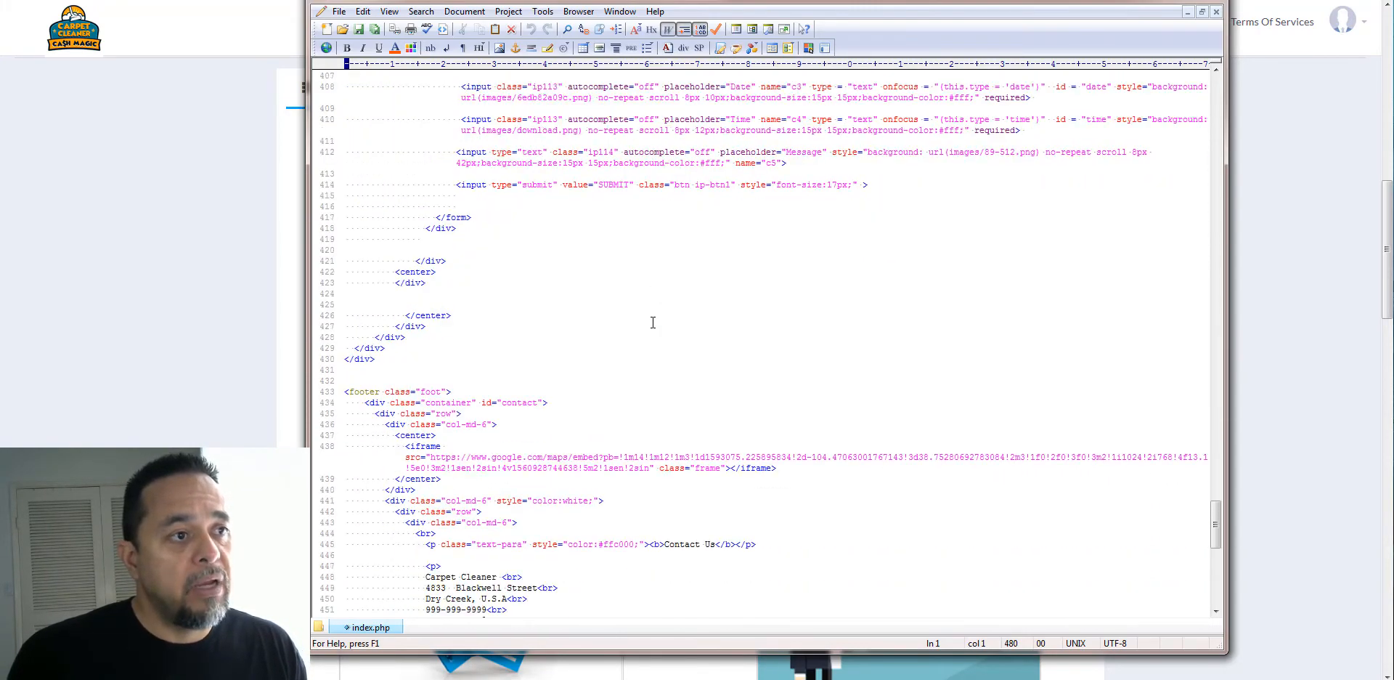
scroll("down", 3)
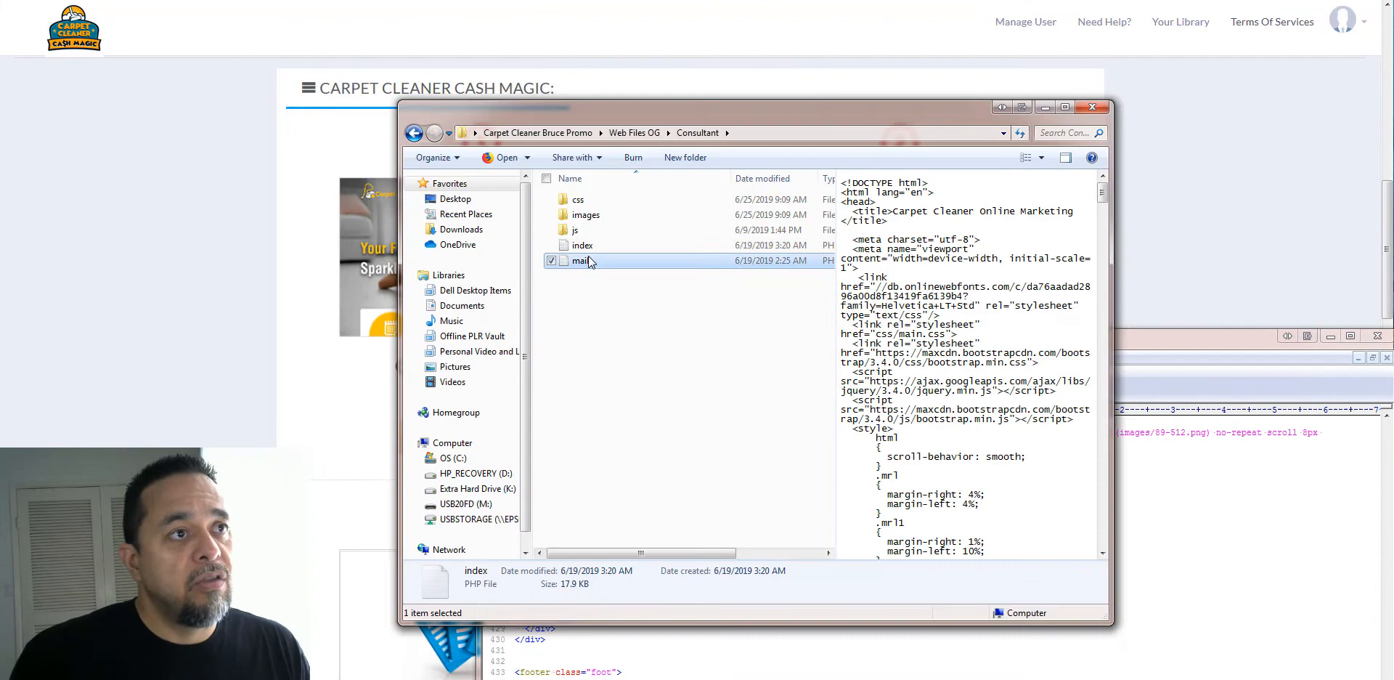
Right-click the mail file in the Consultant folder.
right_click(580, 260)
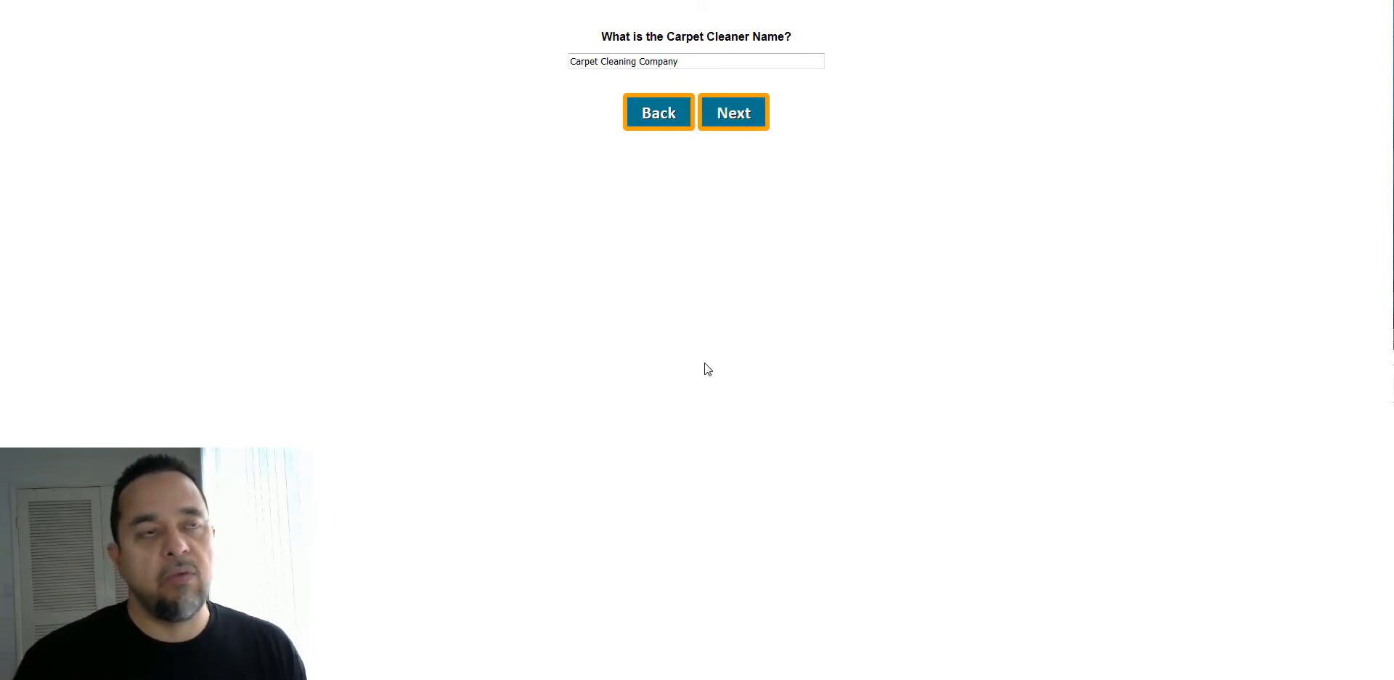
Accept the company name, business address and business phone in the site-generator wizard.
left_click(696, 60)
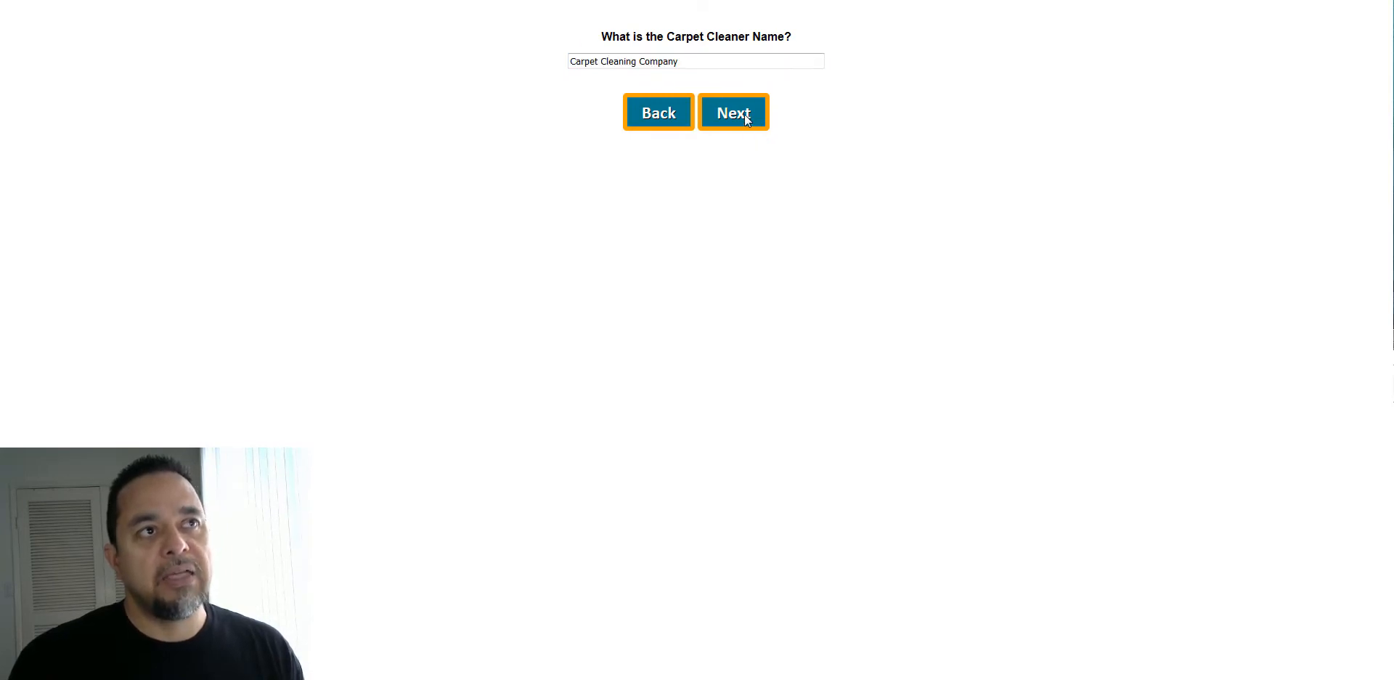
left_click(733, 112)
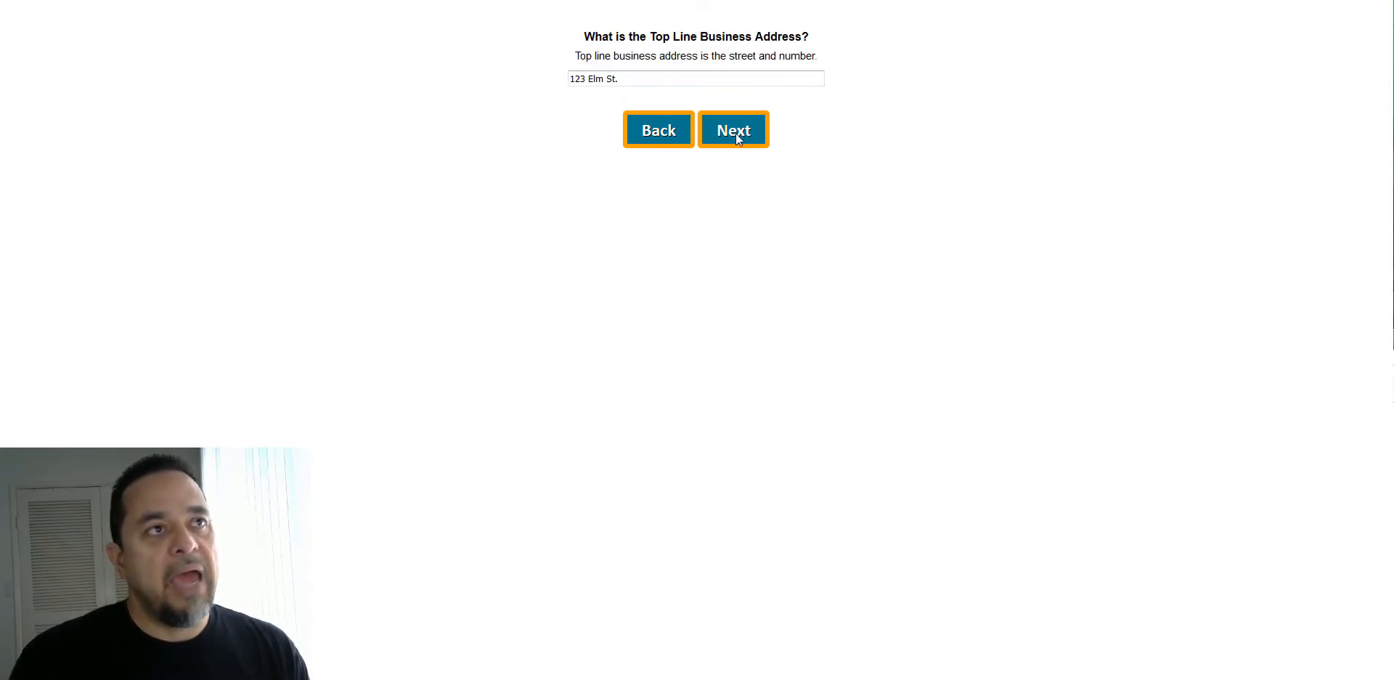
left_click(733, 129)
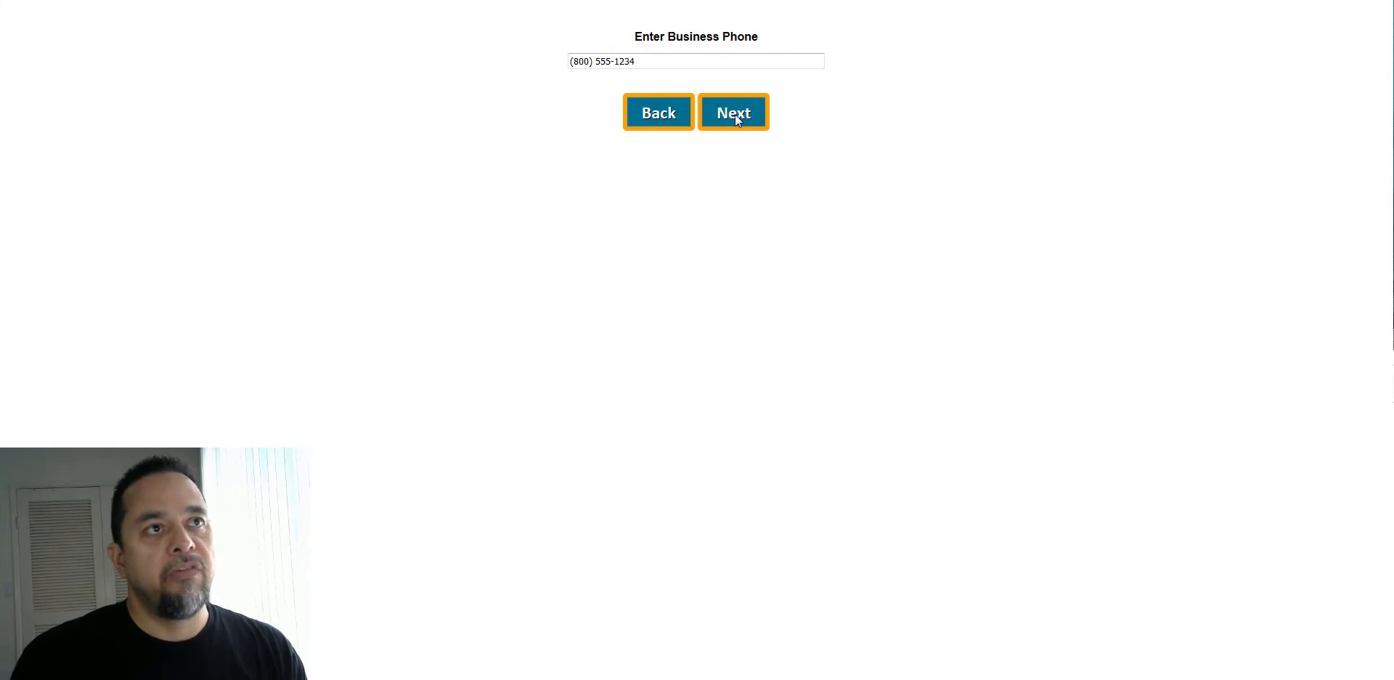
left_click(733, 111)
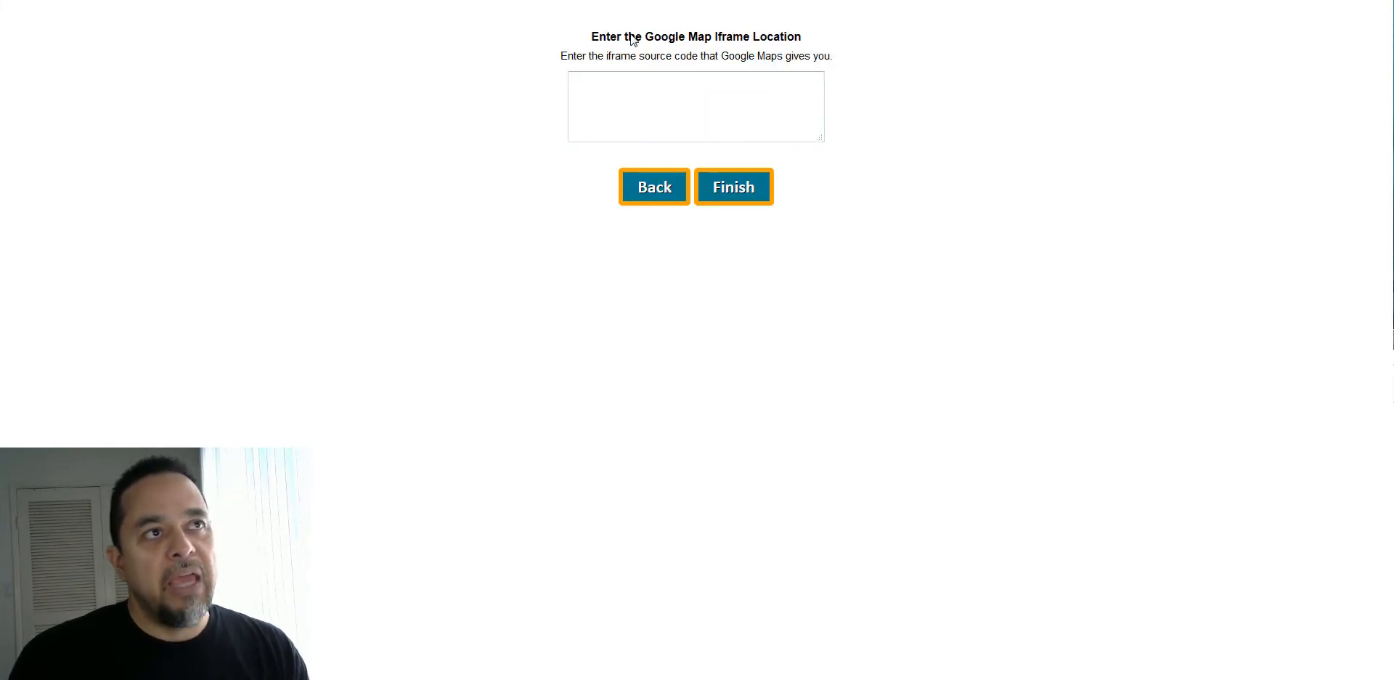
Advance the wizard to the Google Map iframe step.
left_click(696, 107)
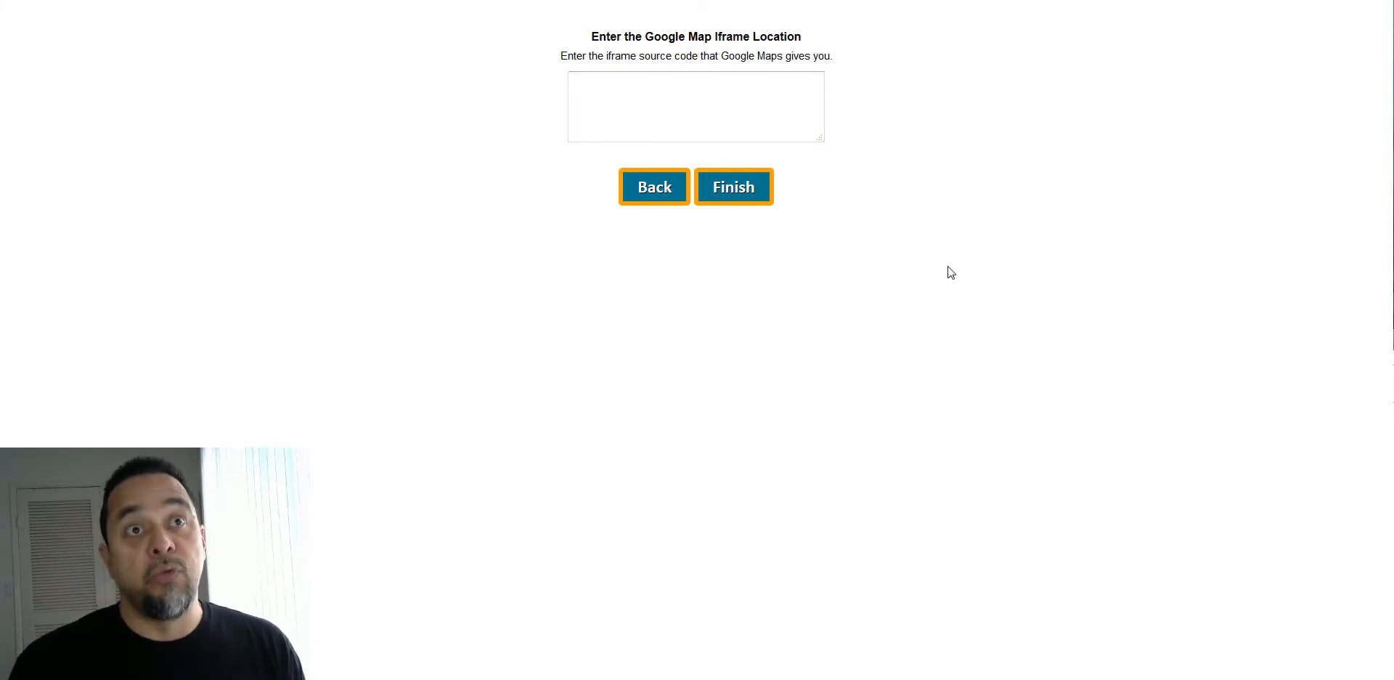
left_click(696, 107)
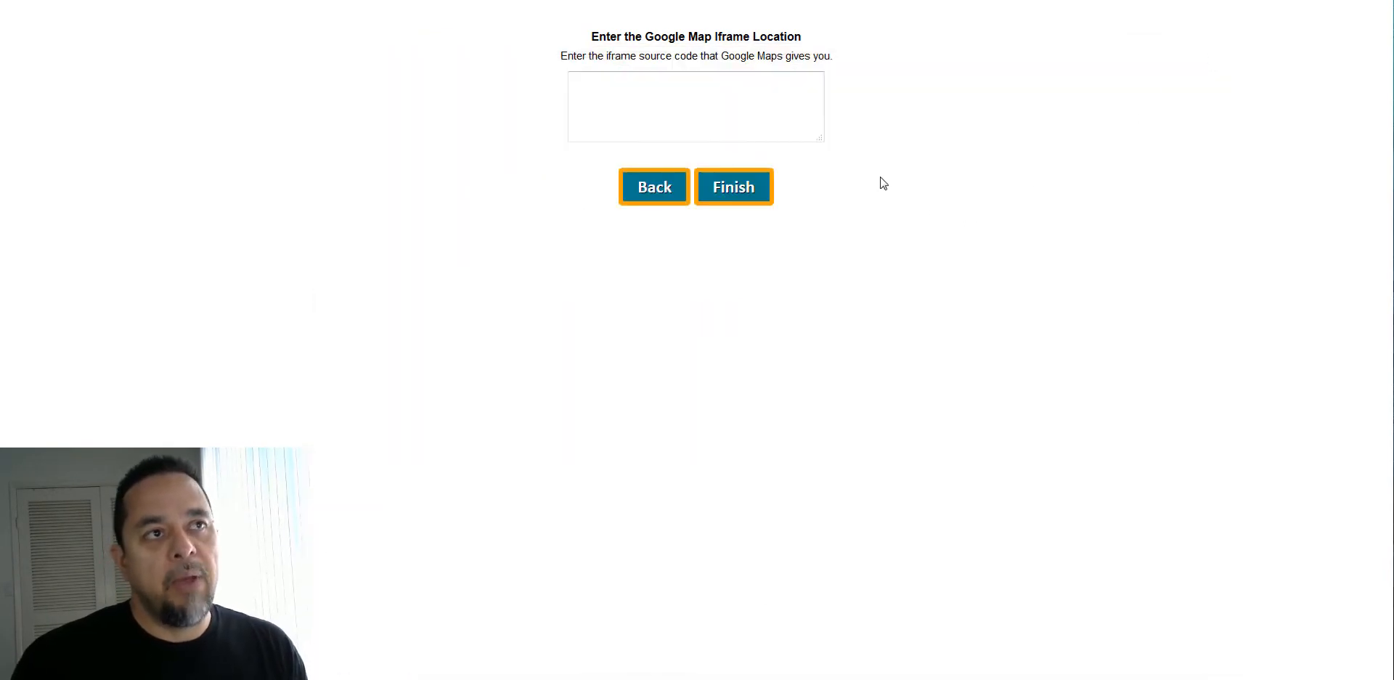
mouse_move(916, 96)
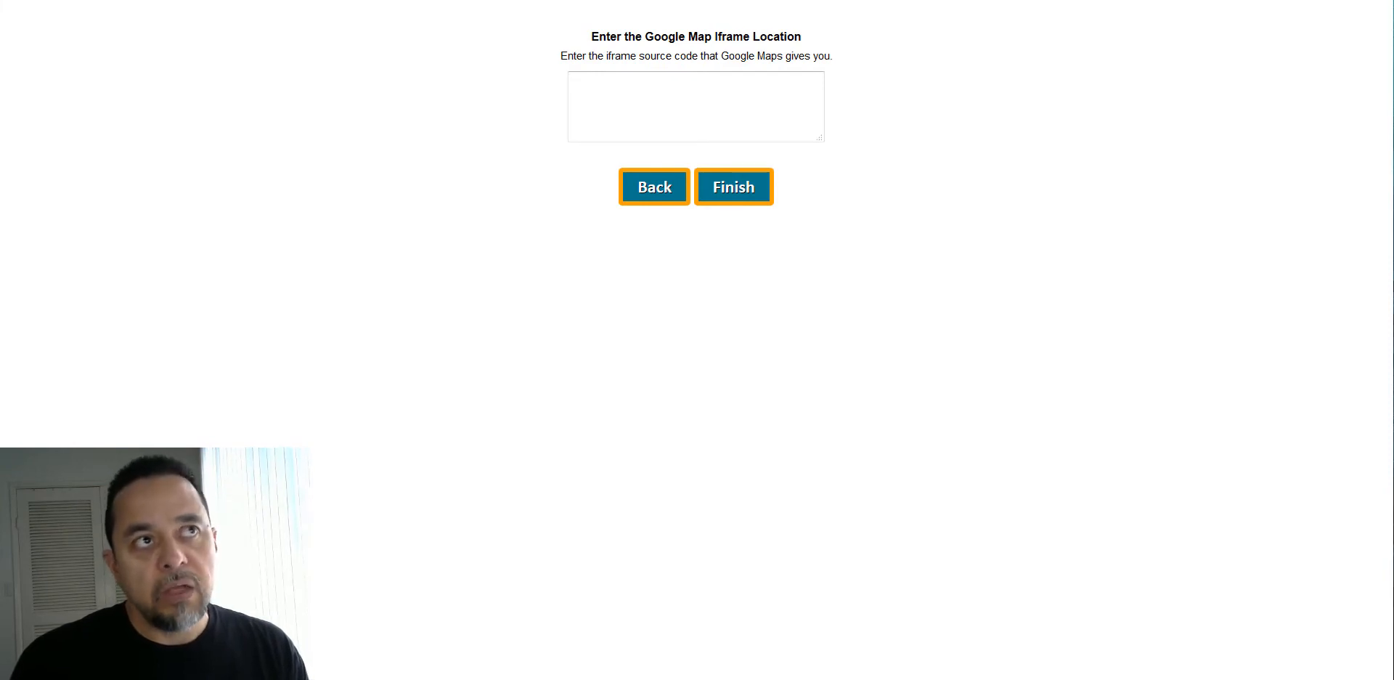
left_click(733, 187)
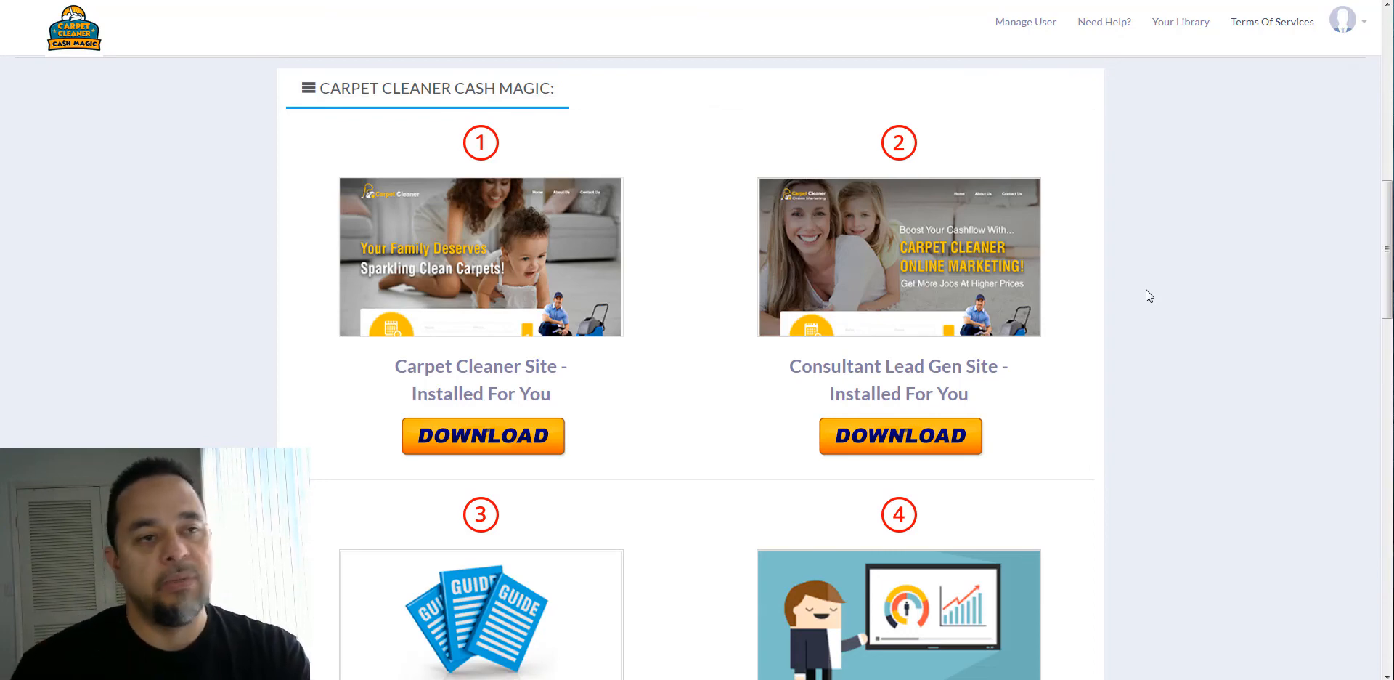
mouse_move(1162, 308)
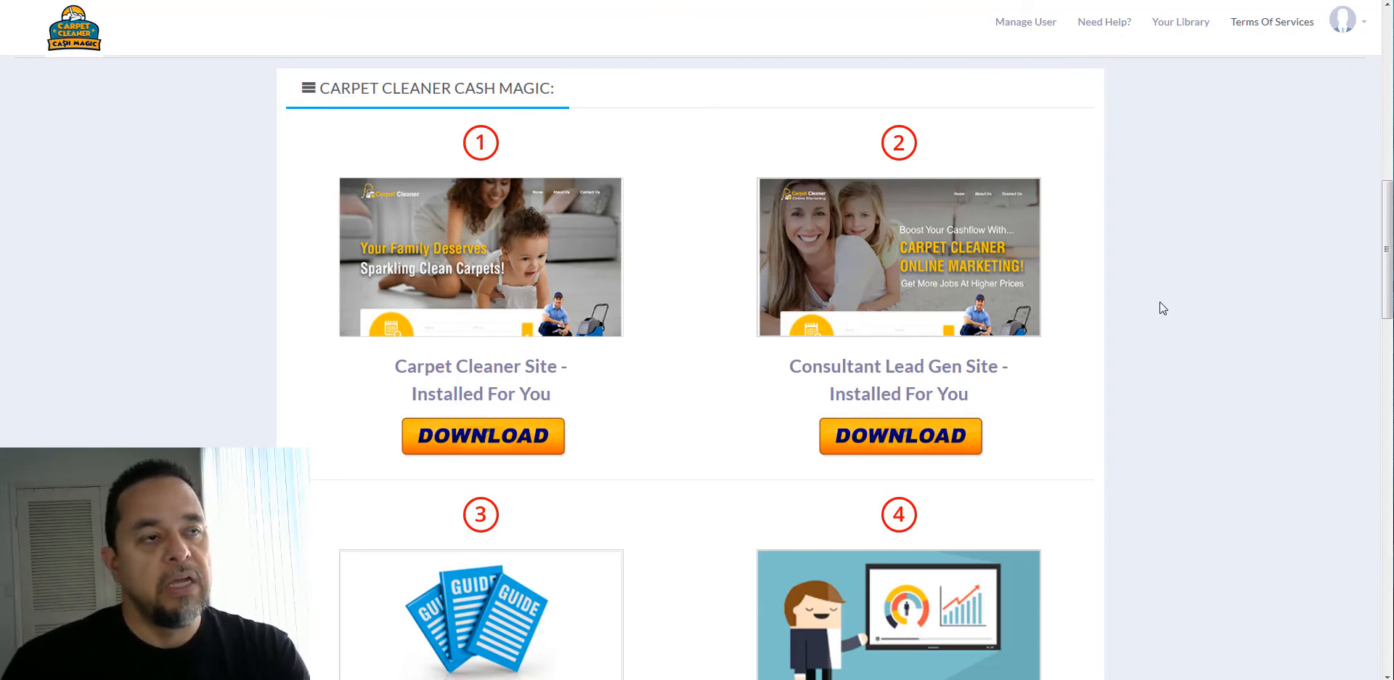
mouse_move(1172, 324)
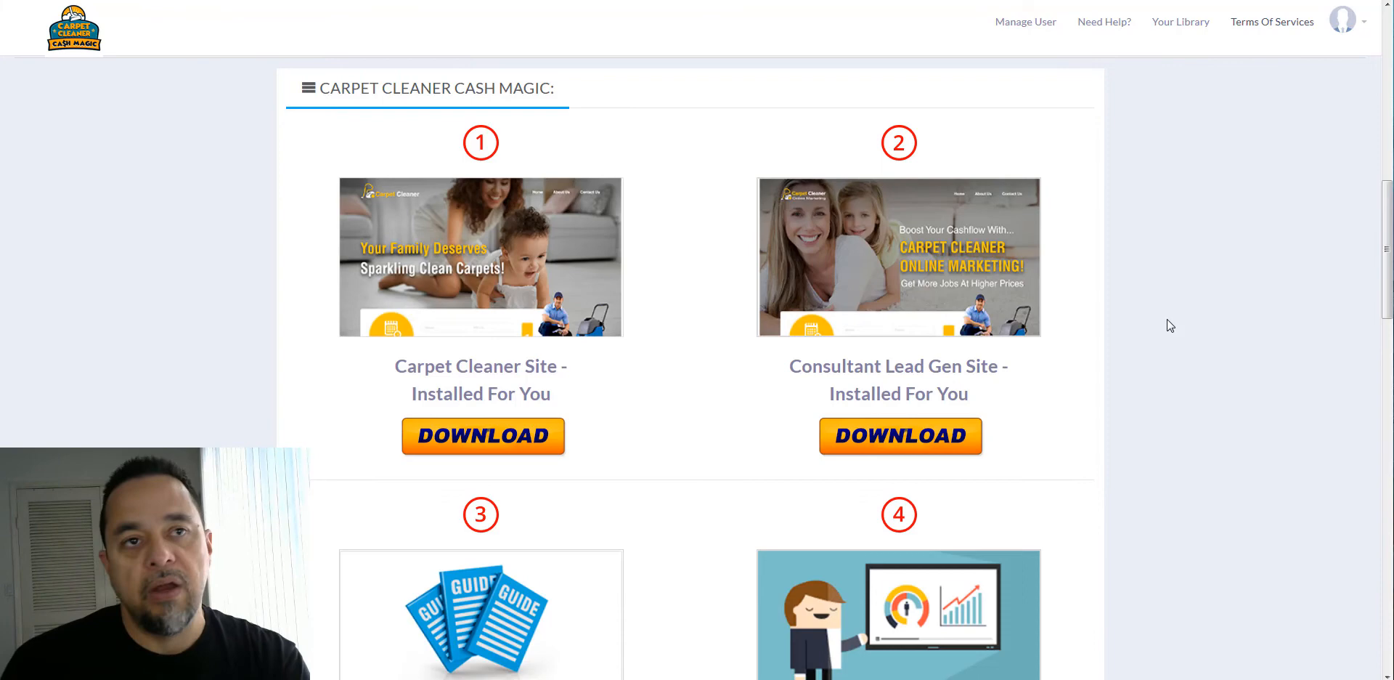
mouse_move(1149, 331)
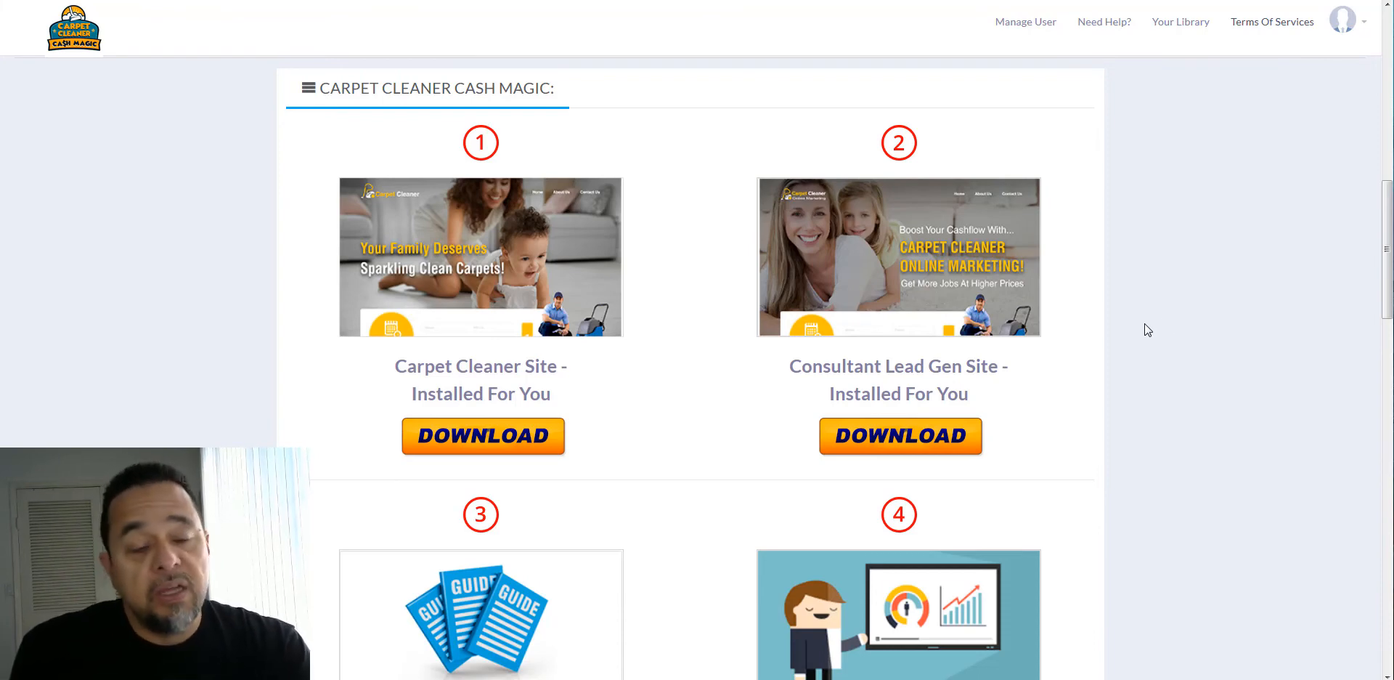
mouse_move(1140, 324)
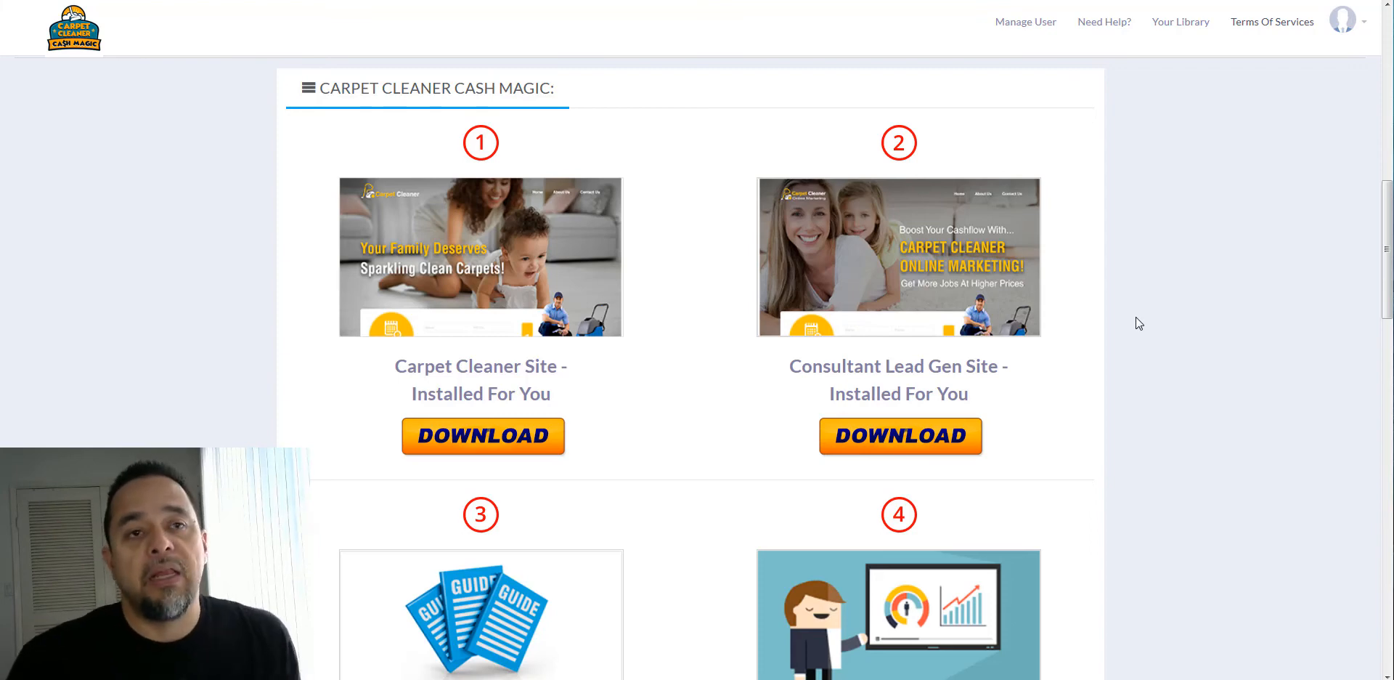
mouse_move(1146, 354)
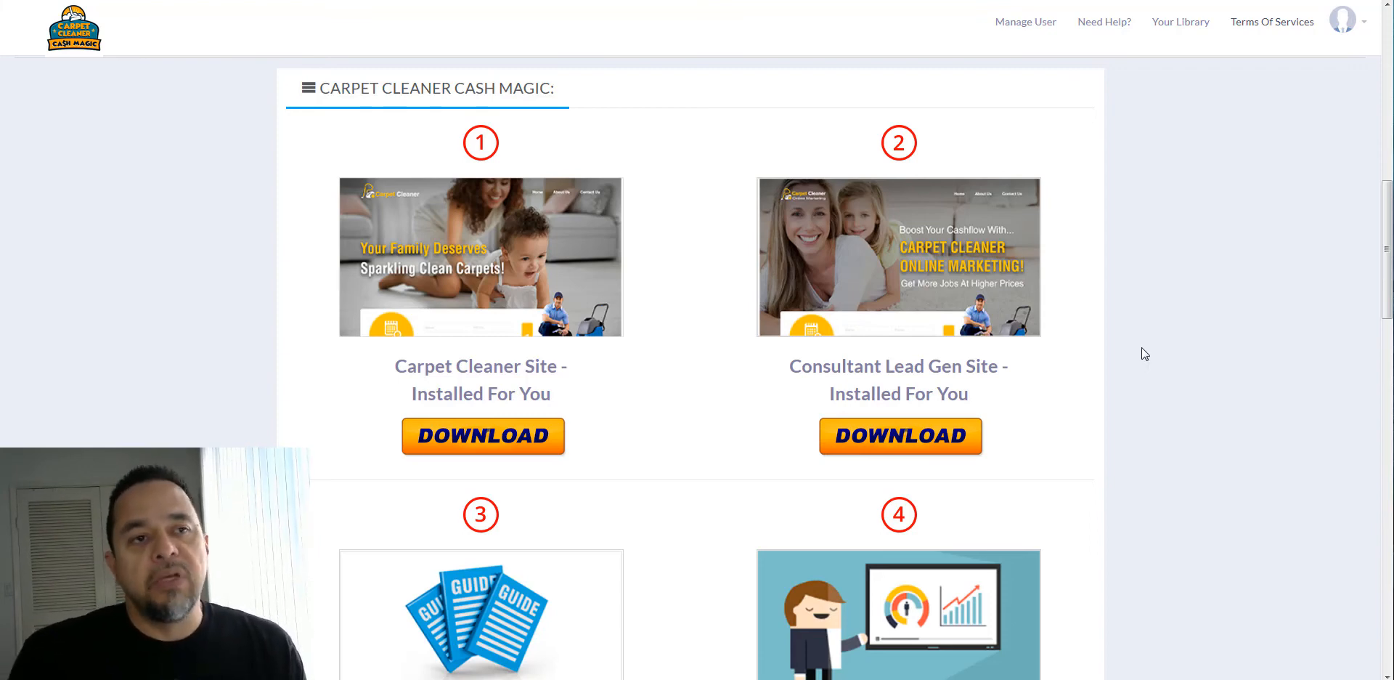
mouse_move(1160, 336)
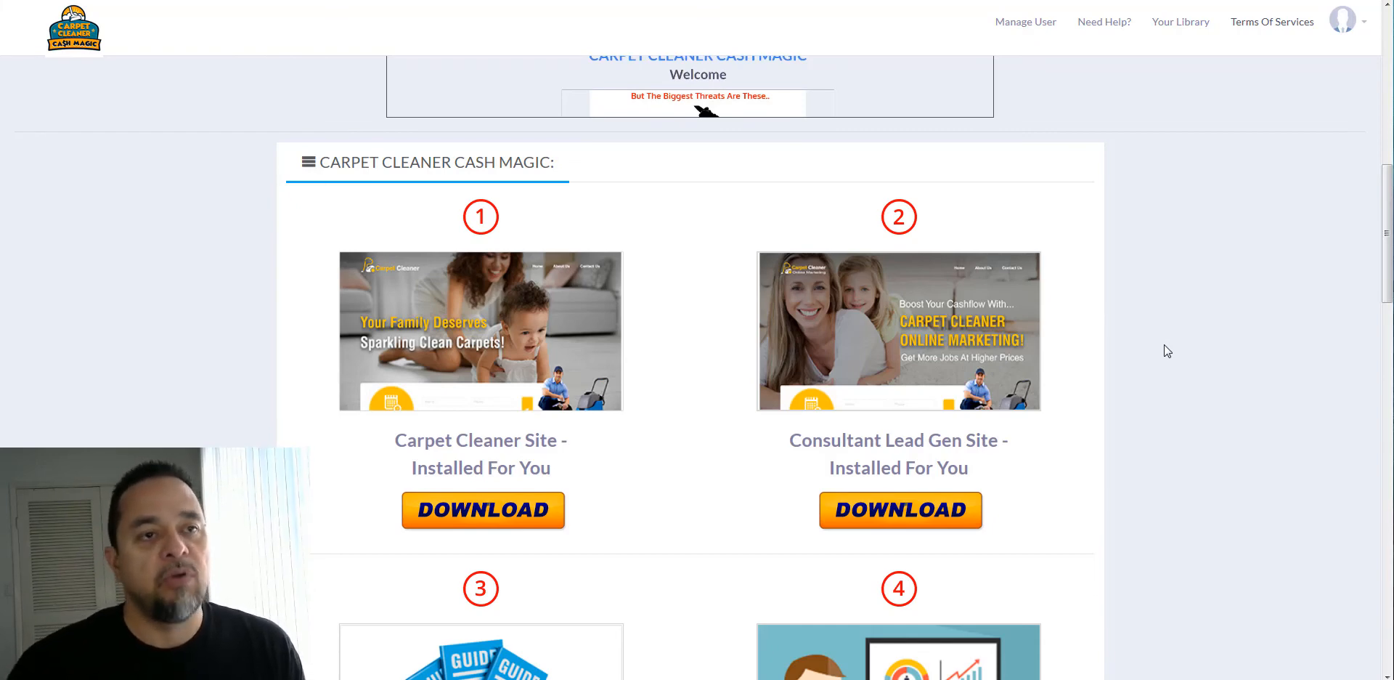
mouse_move(1162, 349)
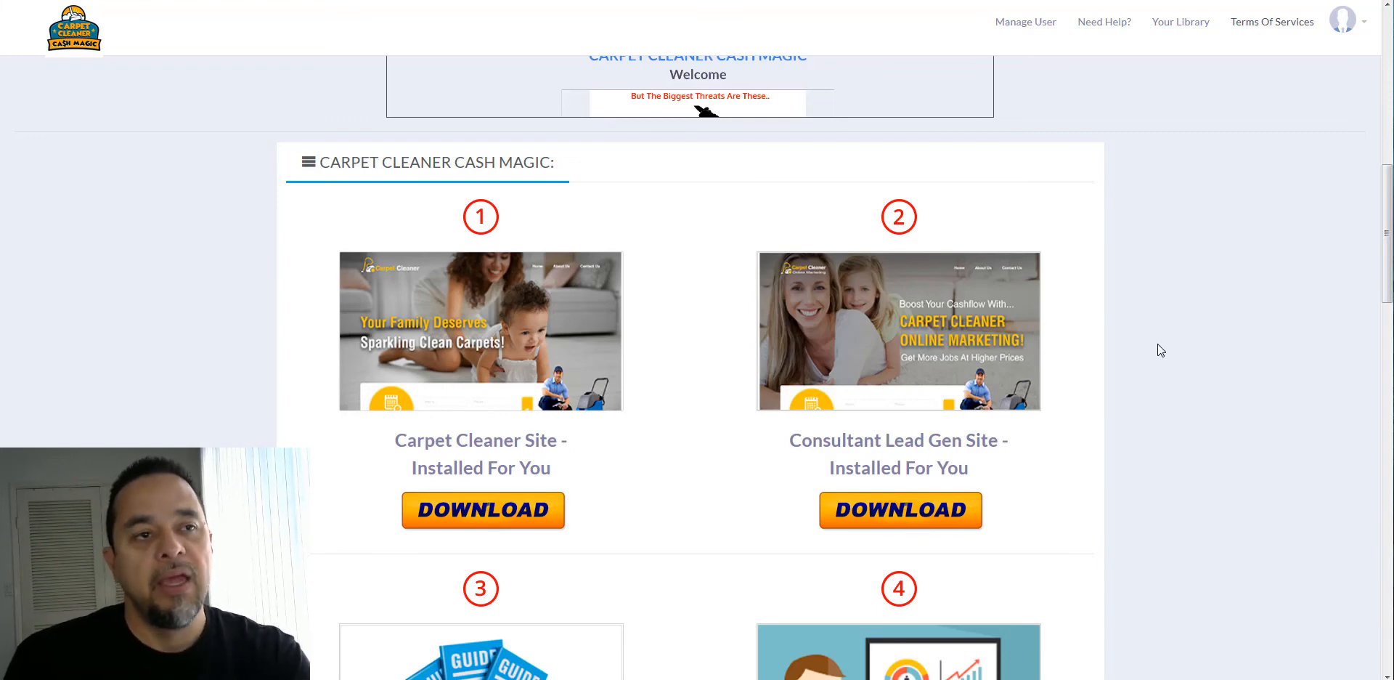
mouse_move(1148, 333)
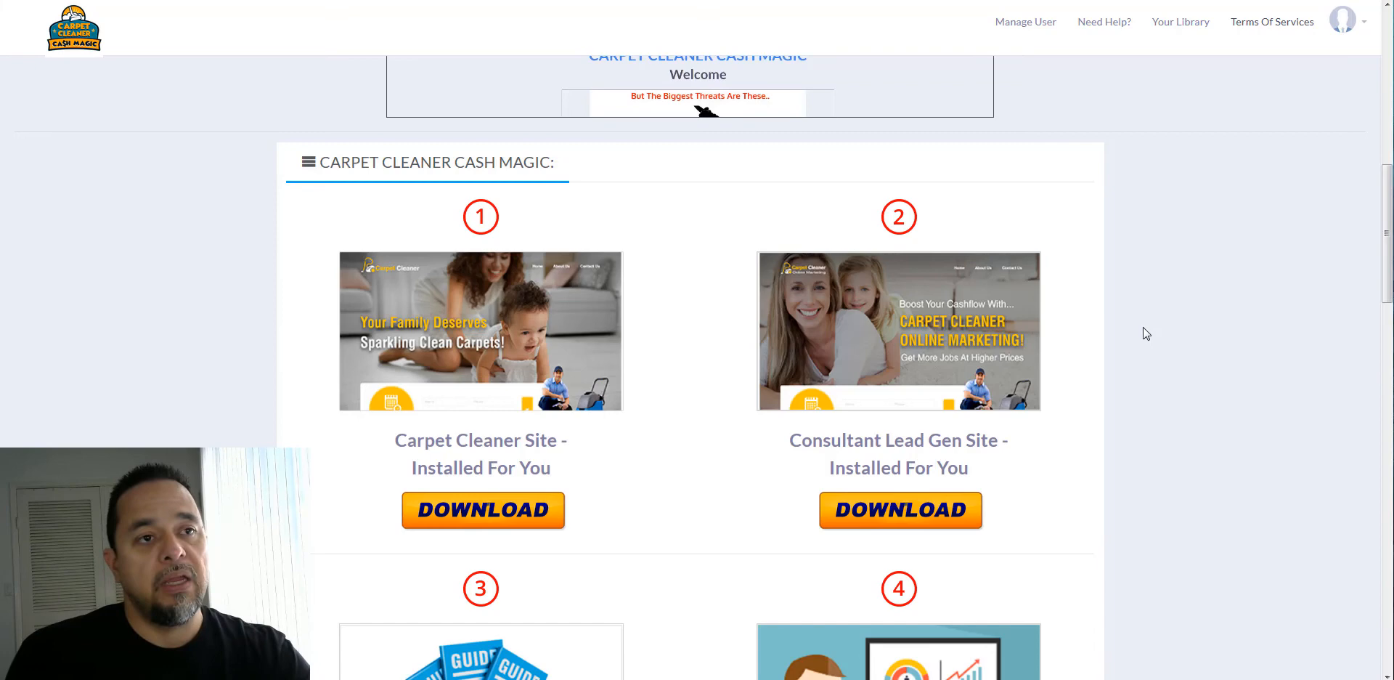
scroll("down", 3)
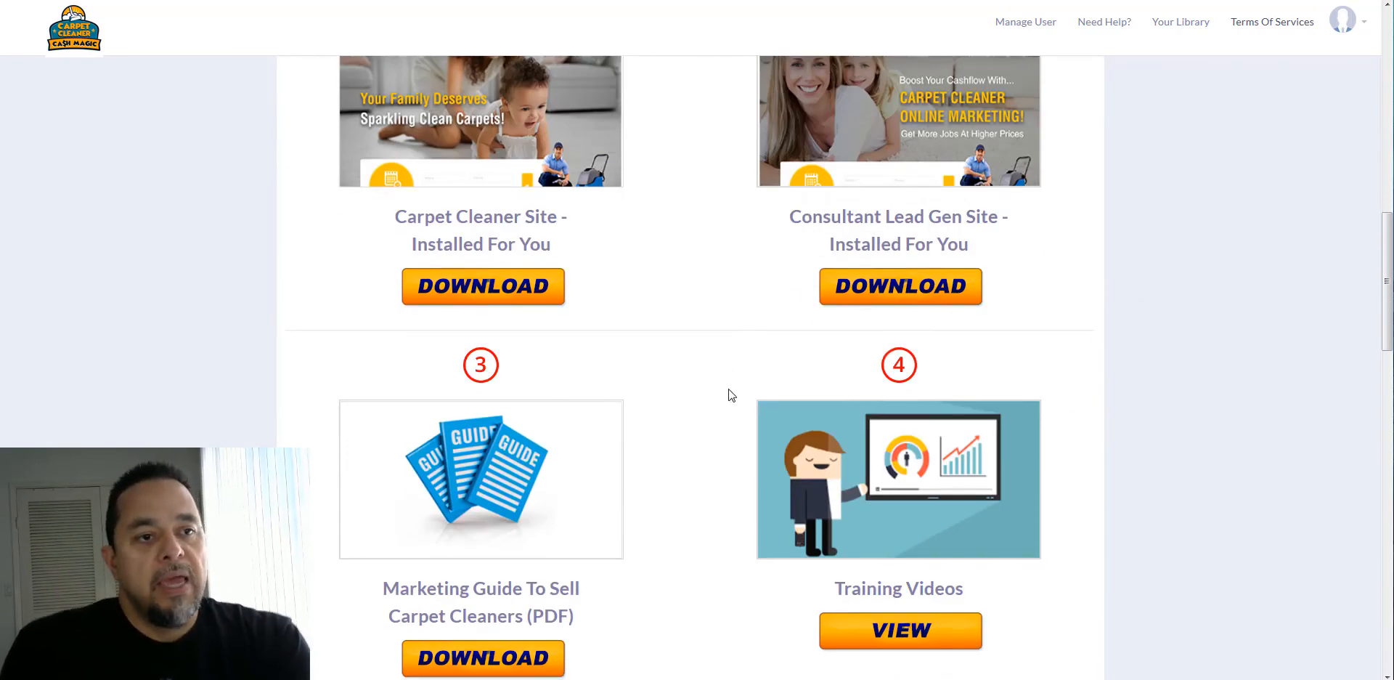
scroll("down", 3)
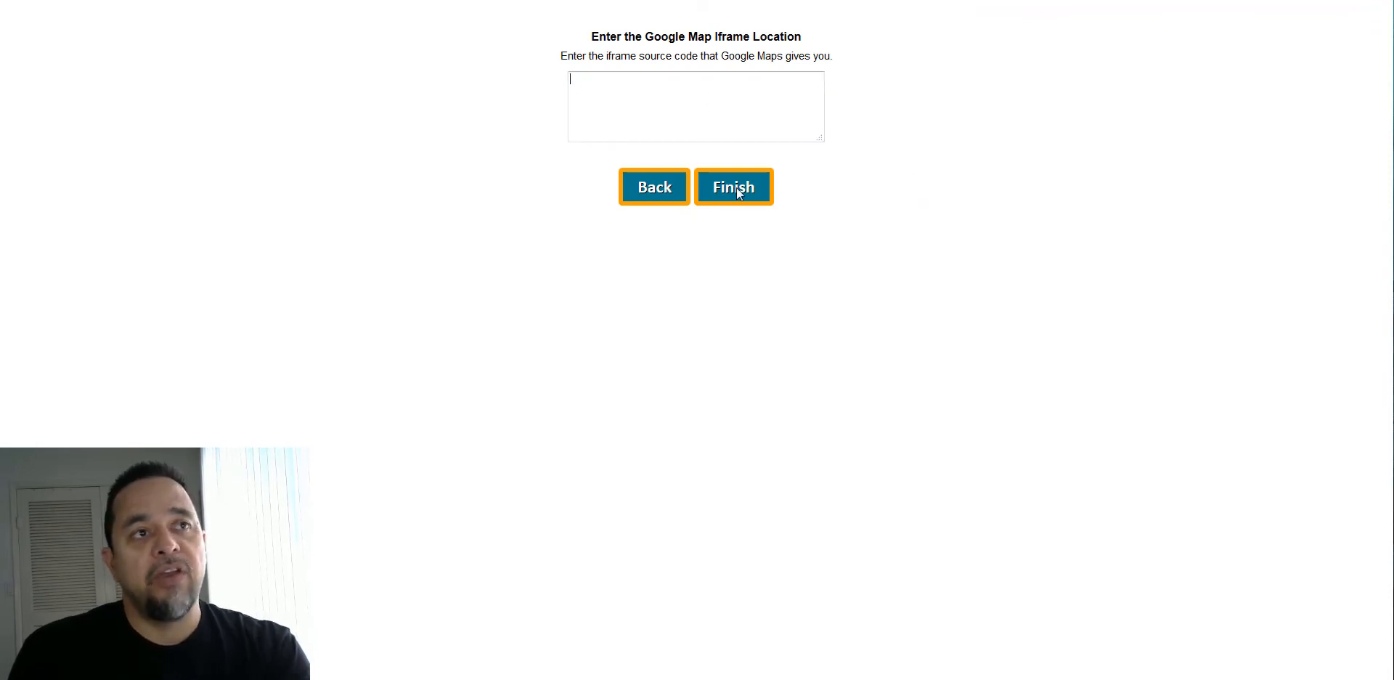
Finish the wizard without a map iframe and follow the Download link.
left_click(733, 186)
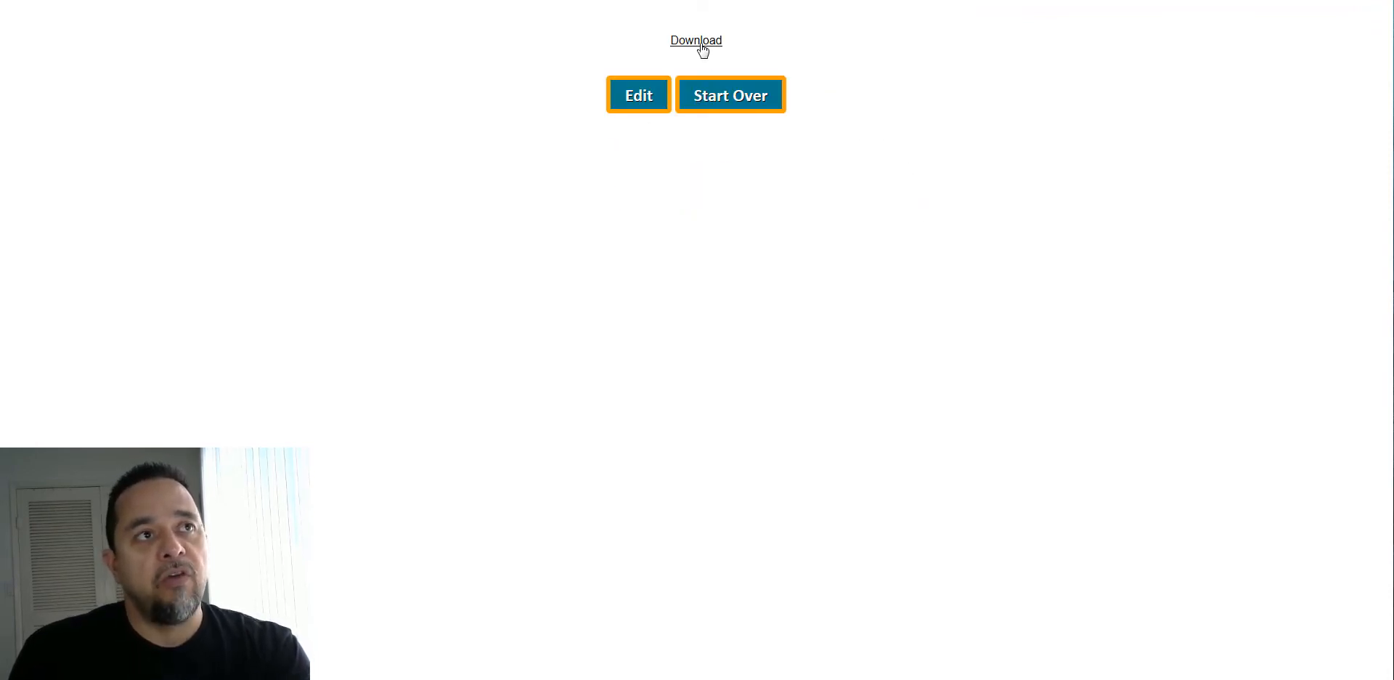
left_click(697, 40)
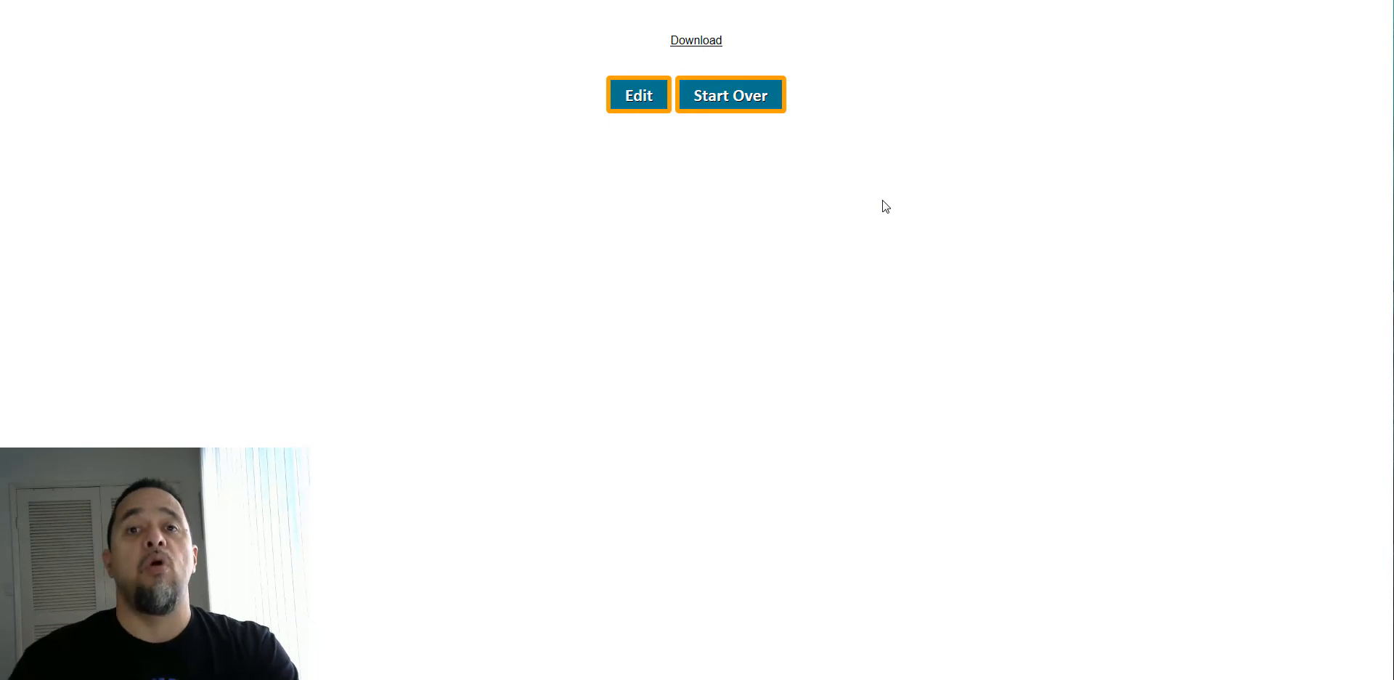
mouse_move(882, 234)
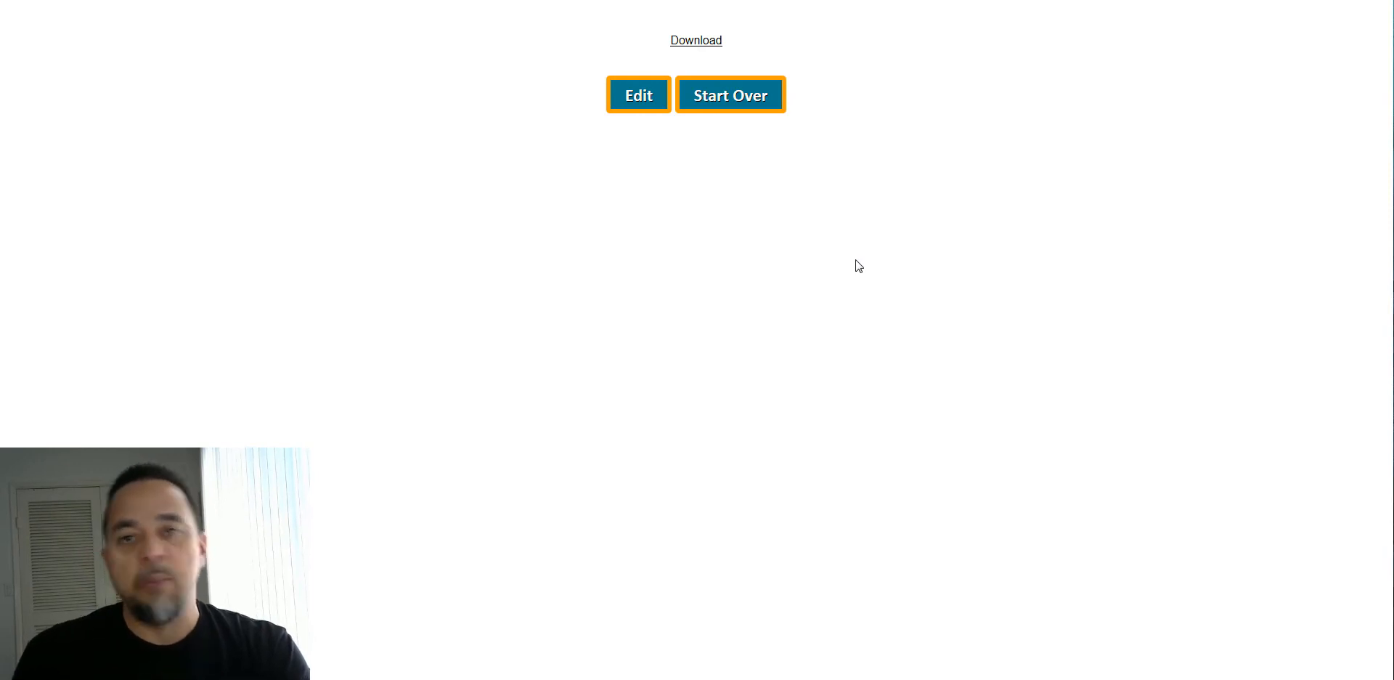
mouse_move(912, 248)
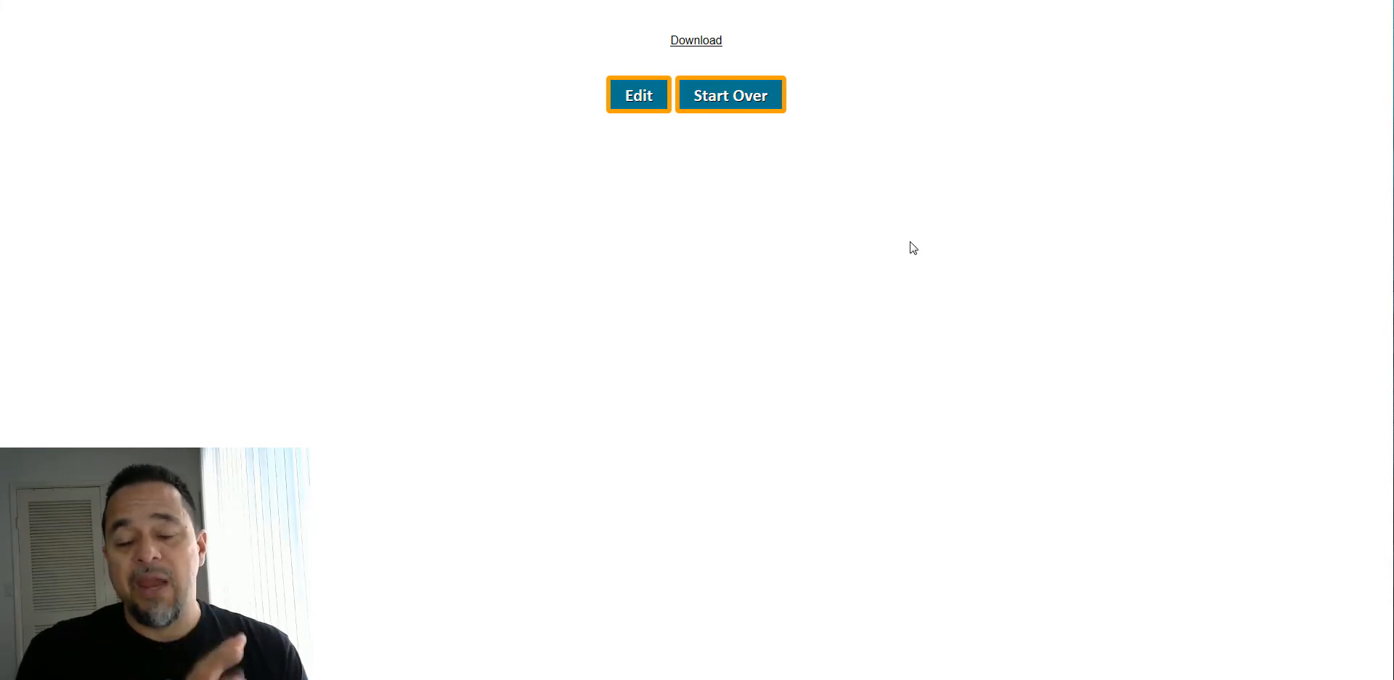